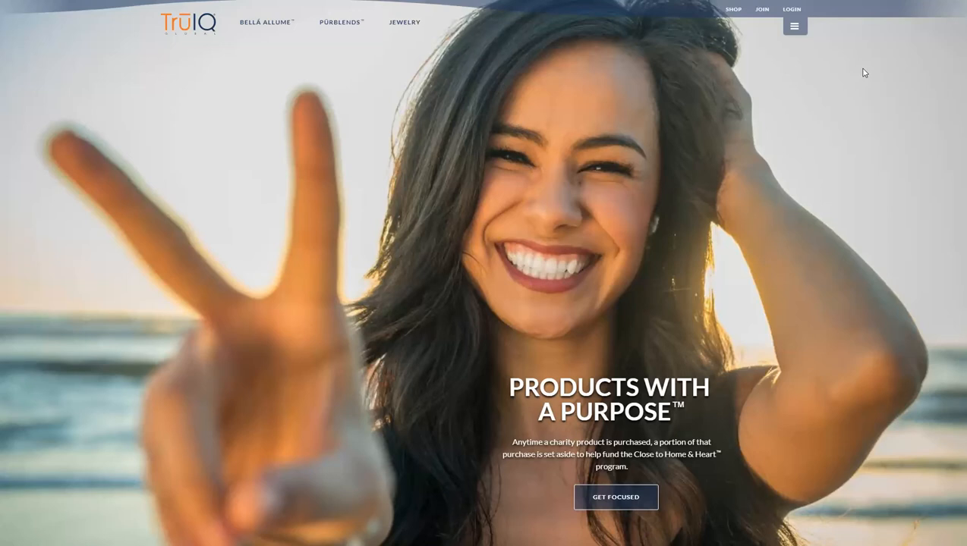
mouse_move(792, 10)
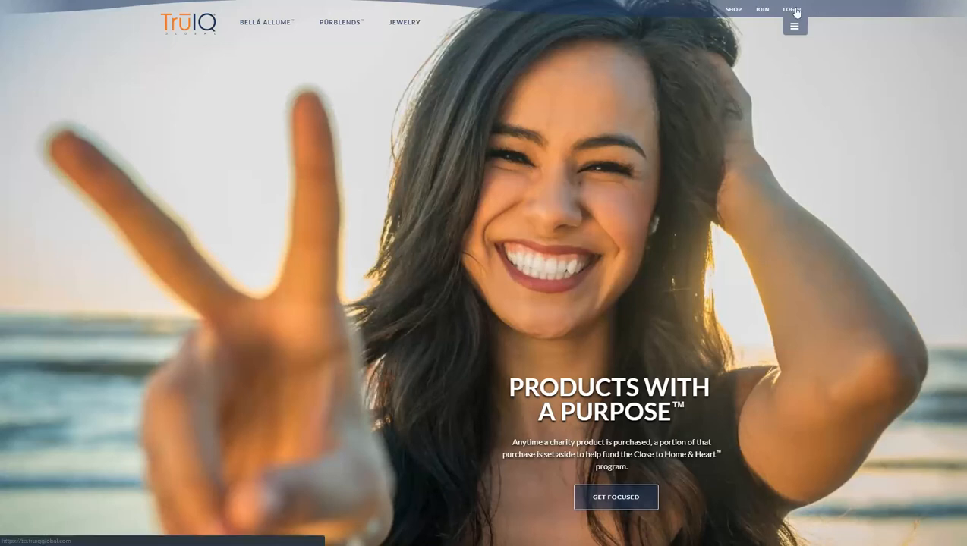
click(792, 9)
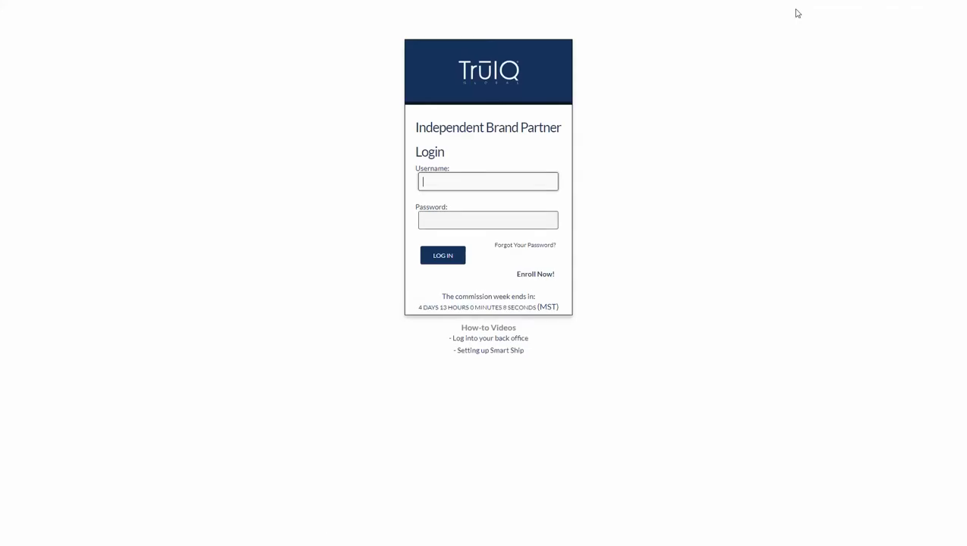
text(kbridger)
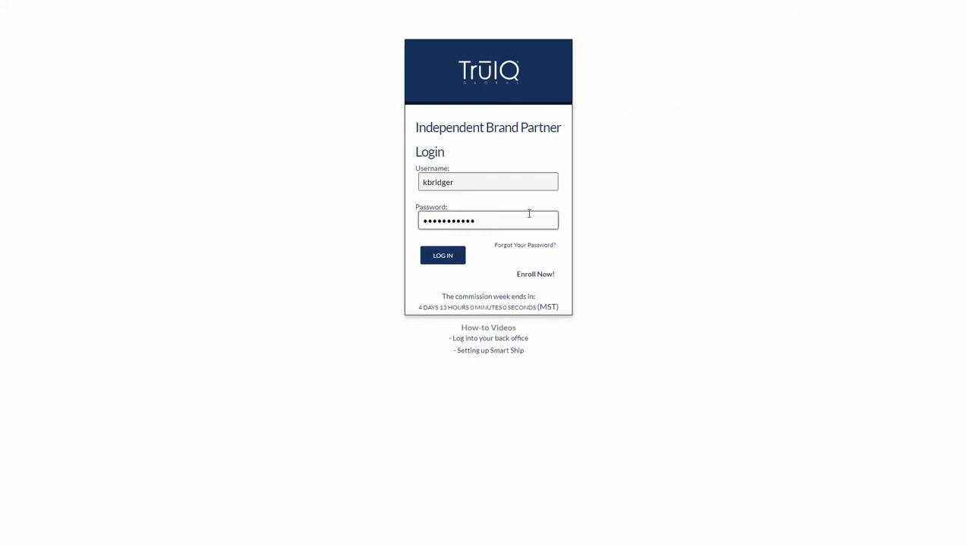
click(443, 255)
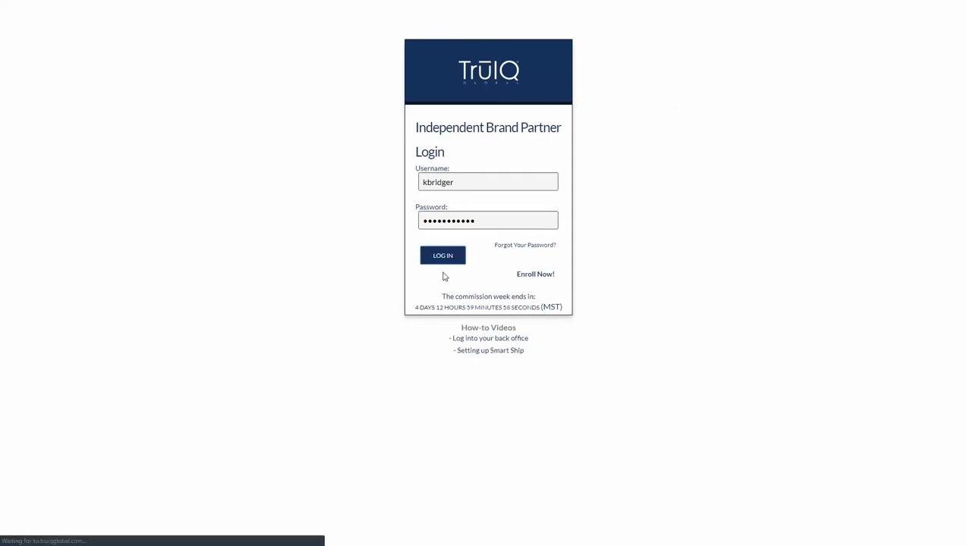
Complete sign-in and go to Manage Smart-Ship from the dashboard Quick Links.
click(442, 255)
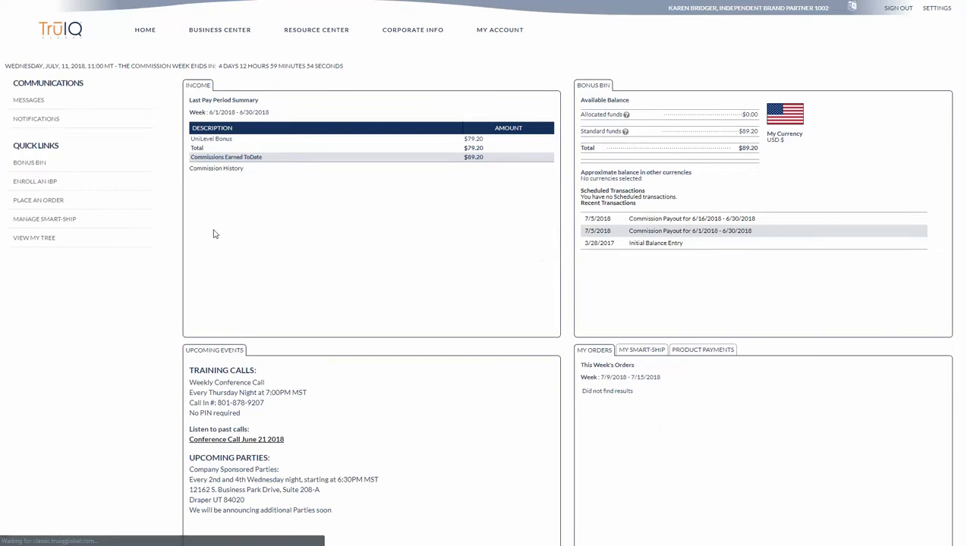
mouse_move(159, 263)
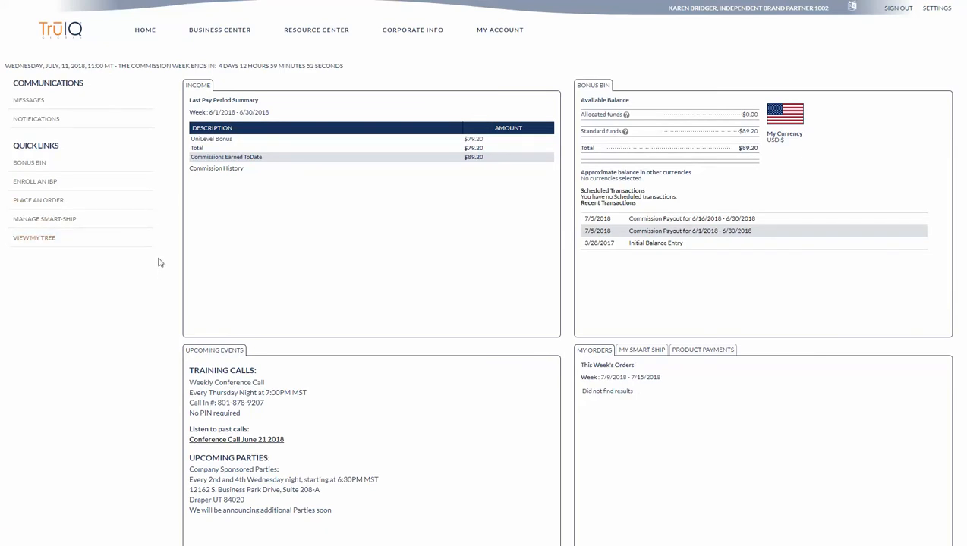
mouse_move(38, 199)
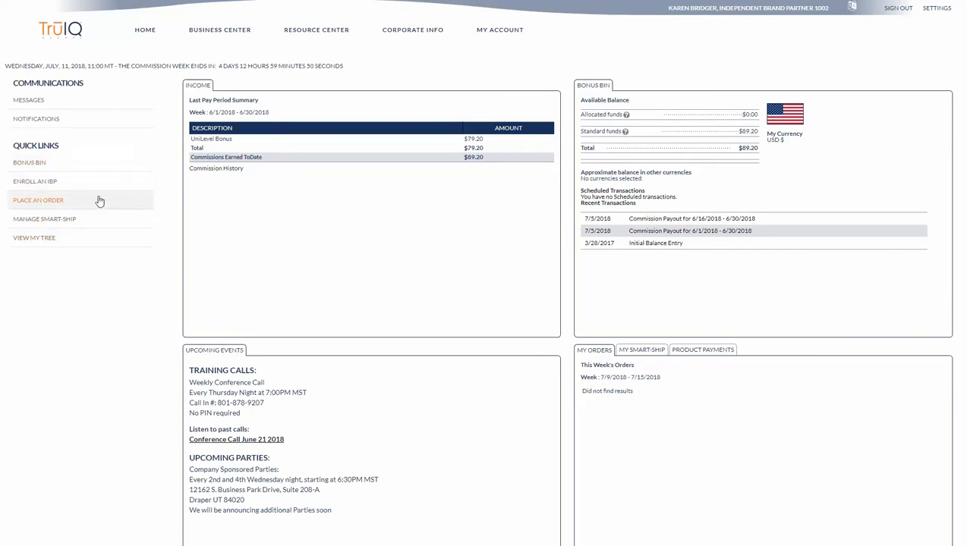
mouse_move(44, 219)
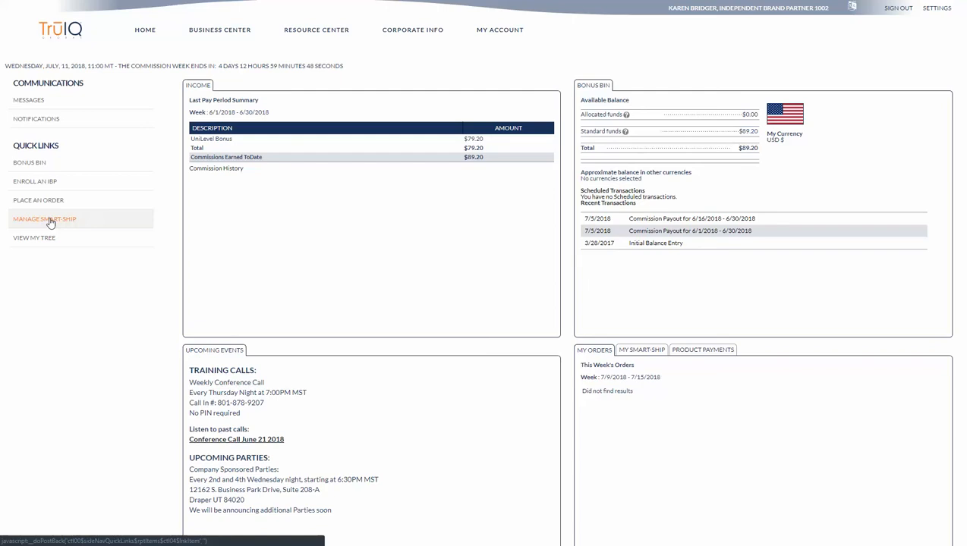
click(44, 219)
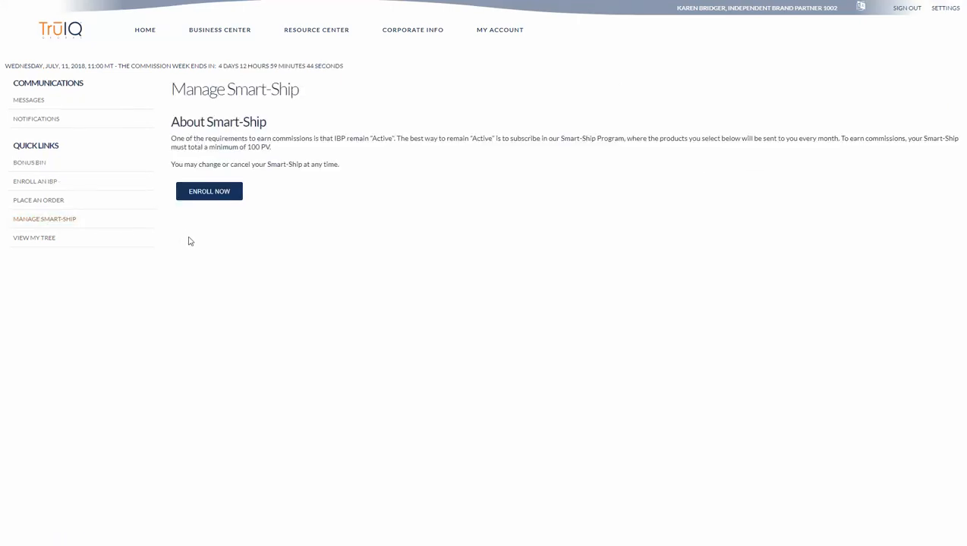
mouse_move(204, 240)
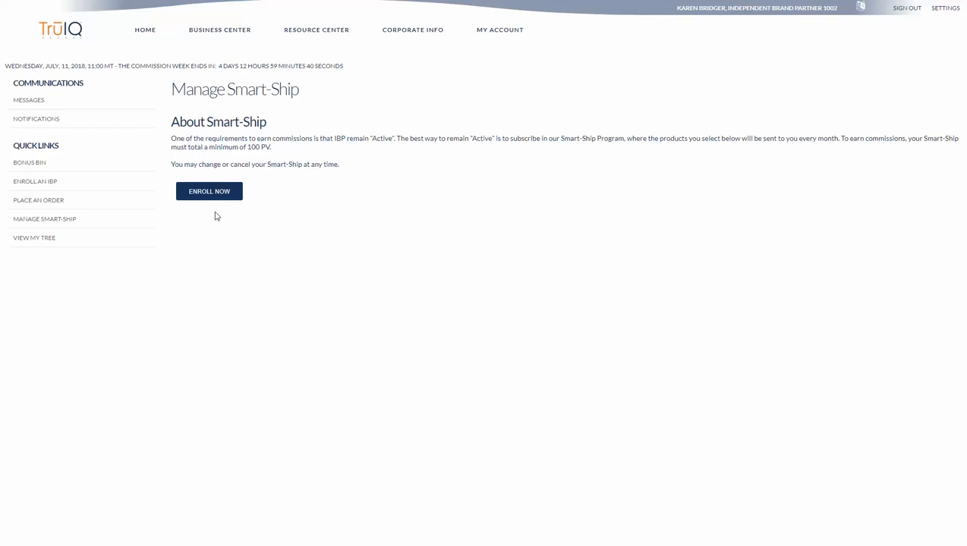
mouse_move(220, 226)
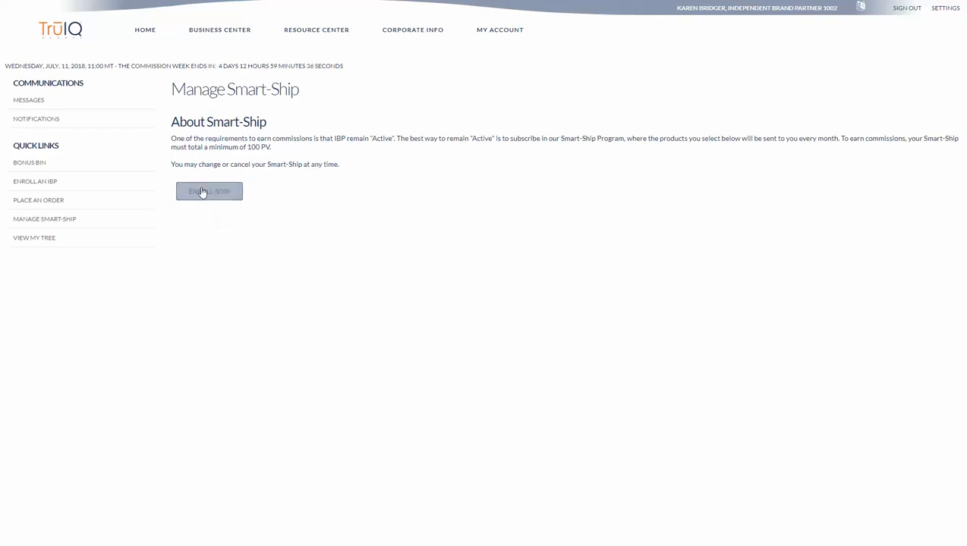
Enroll in Smart-Ship and select the Hydrating Body Butter 4oz quantity box.
click(209, 192)
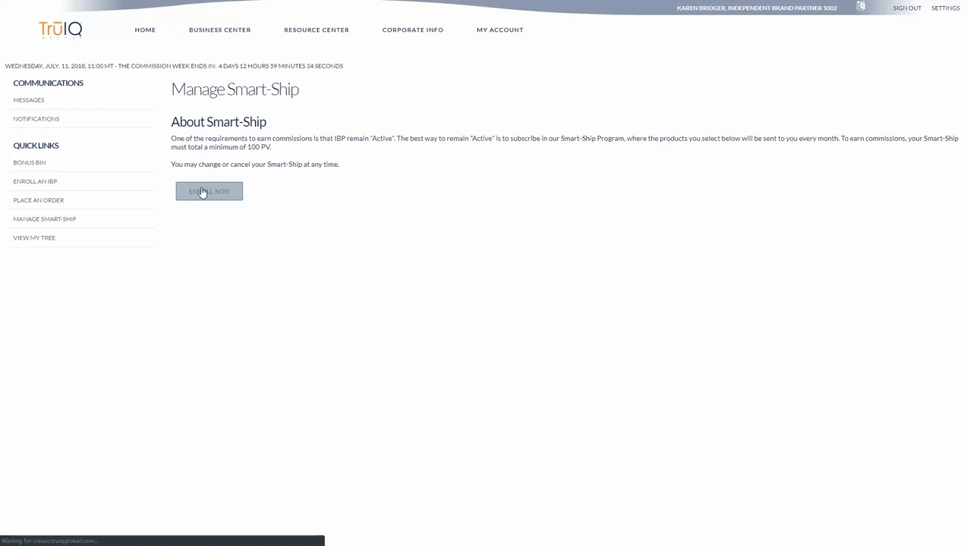
click(208, 190)
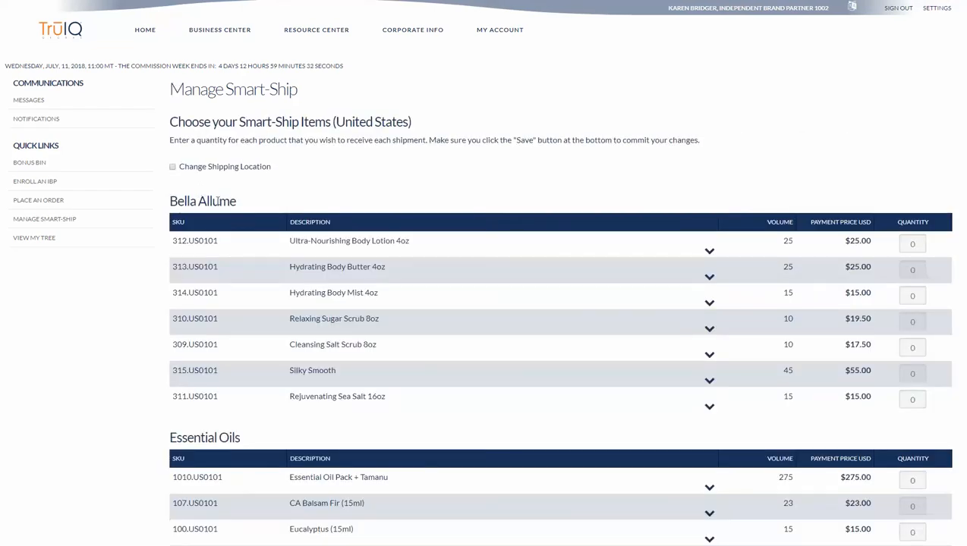
mouse_move(242, 197)
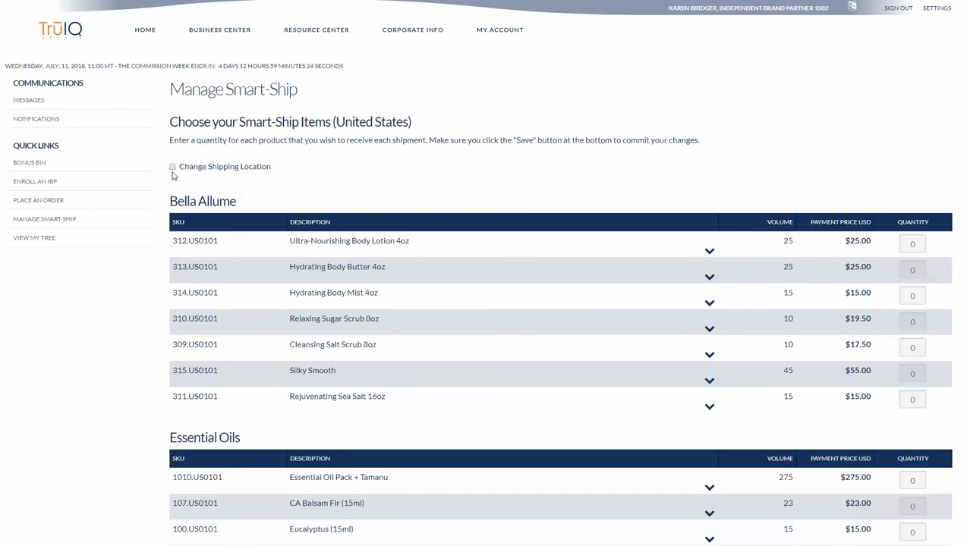
mouse_move(211, 183)
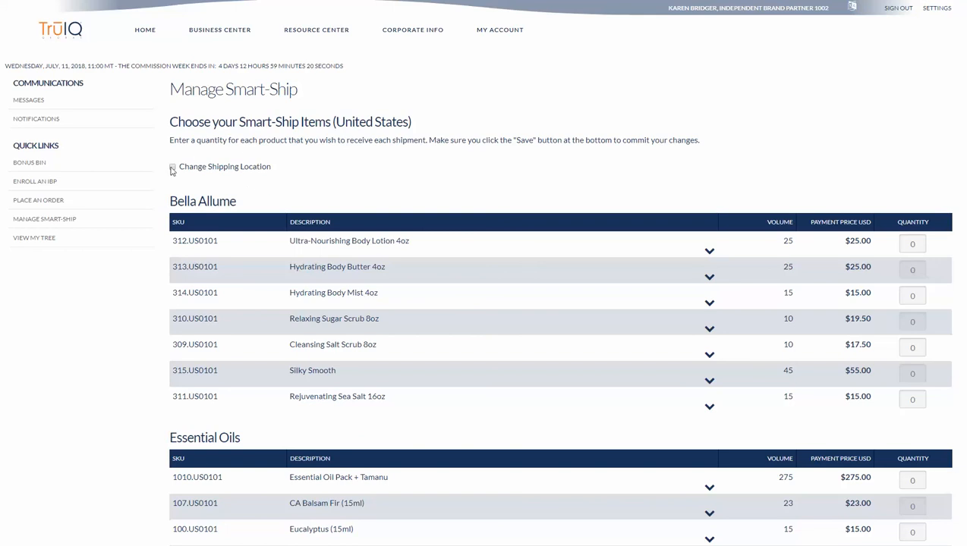
scroll(down, 3)
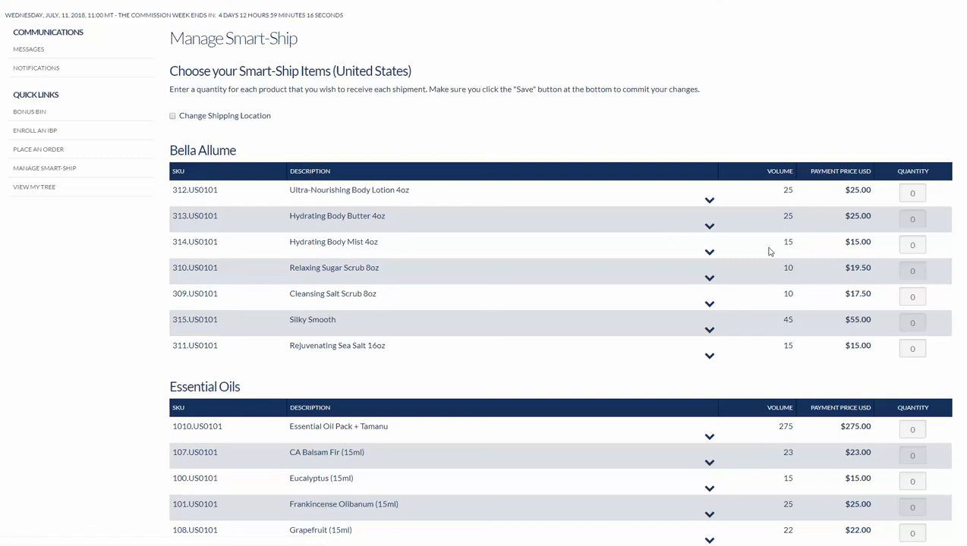
mouse_move(840, 249)
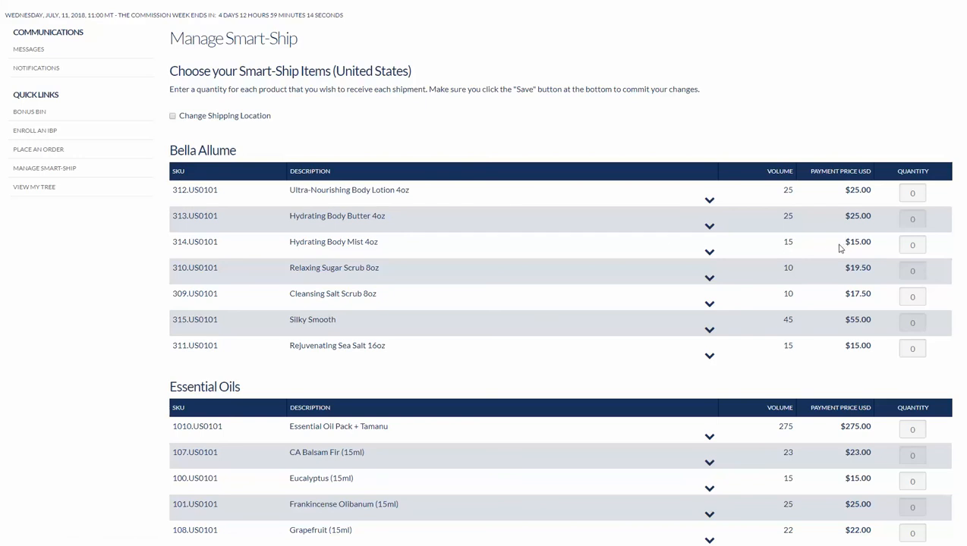
click(912, 220)
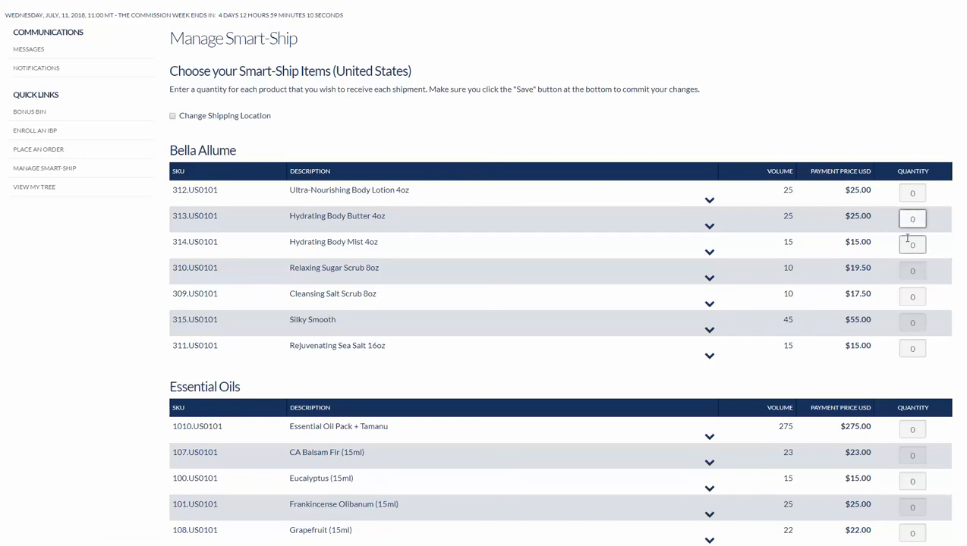
click(912, 219)
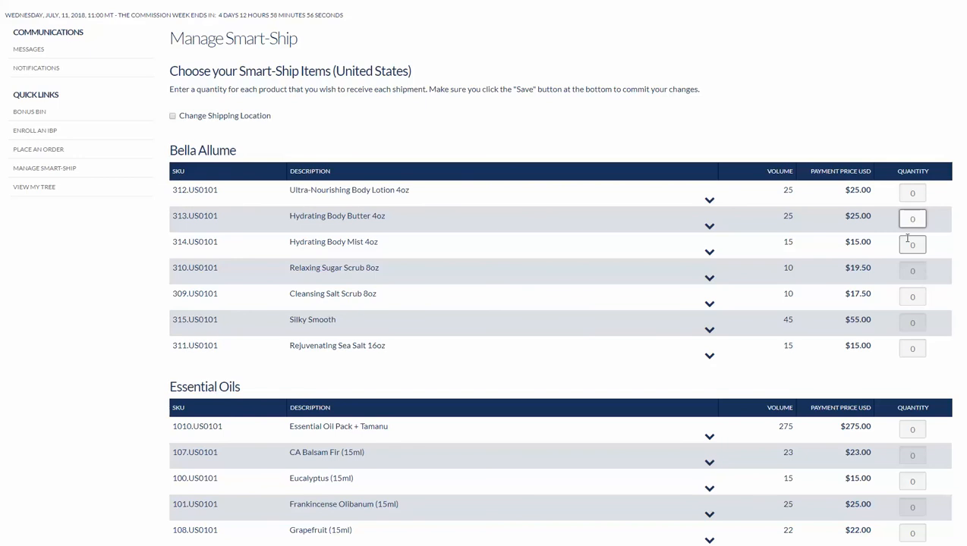
click(912, 218)
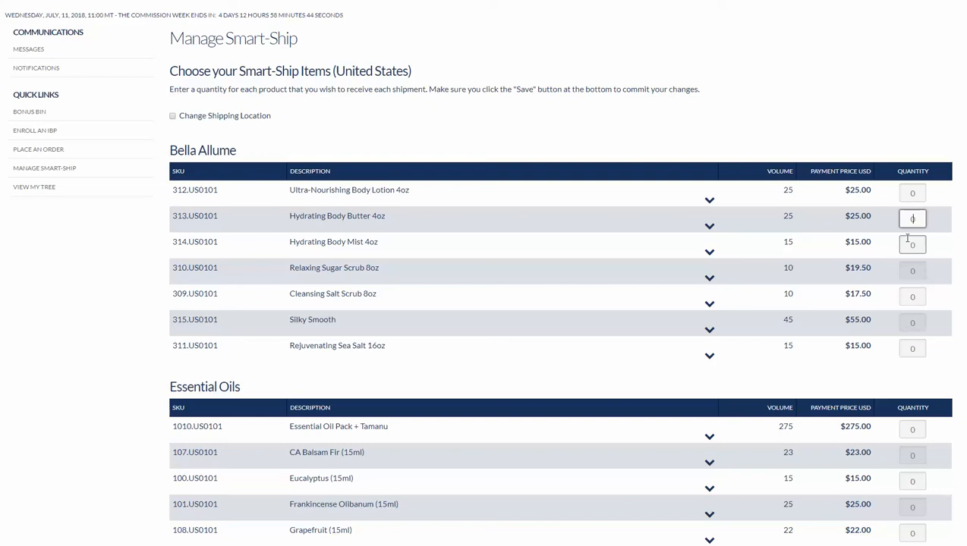
Enter quantity 2 for Hydrating Body Butter and 1 for Lemon (15ml).
text(2)
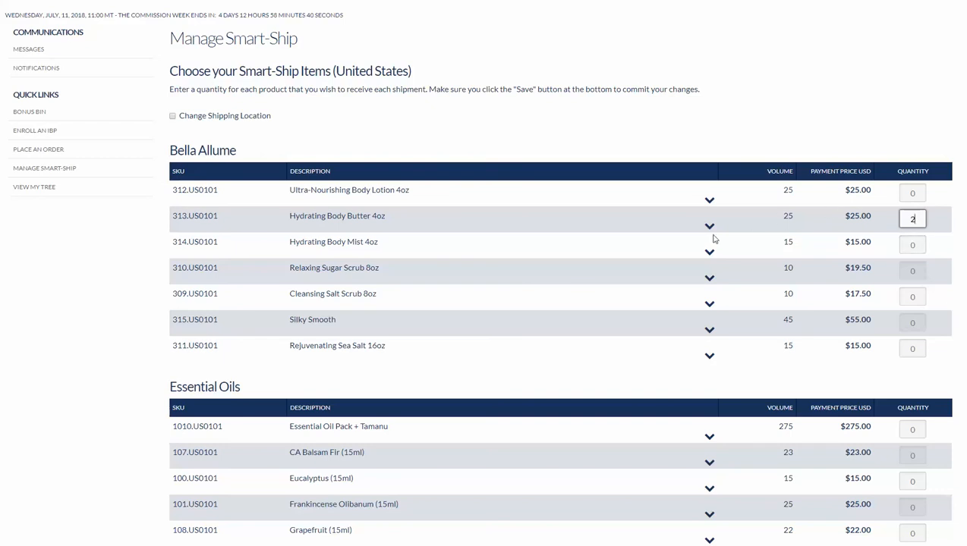
scroll(down, 3)
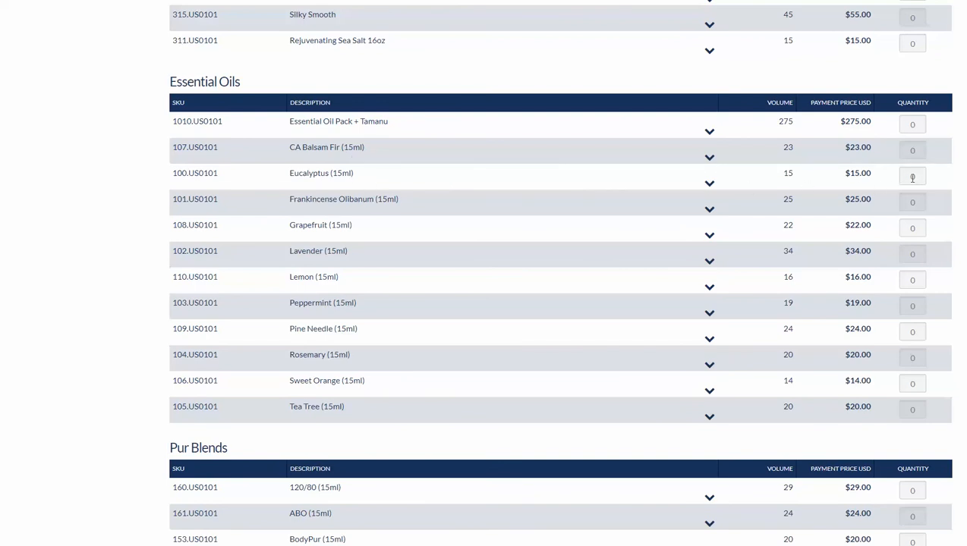
click(912, 176)
text(1)
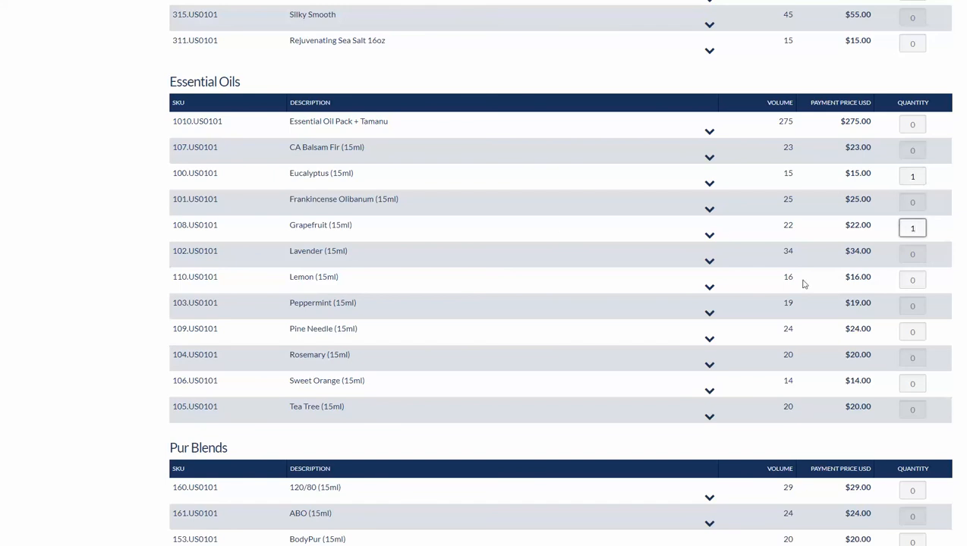
click(912, 279)
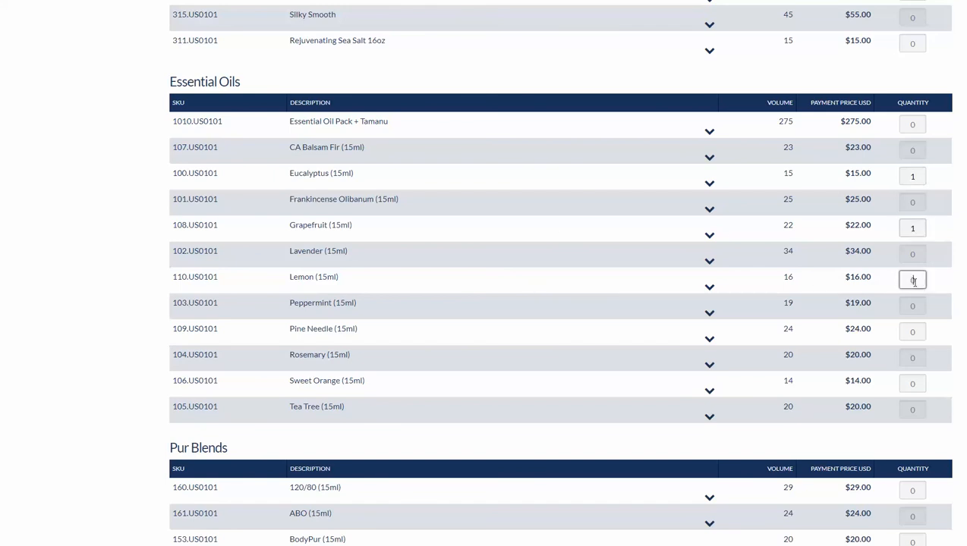
text(1)
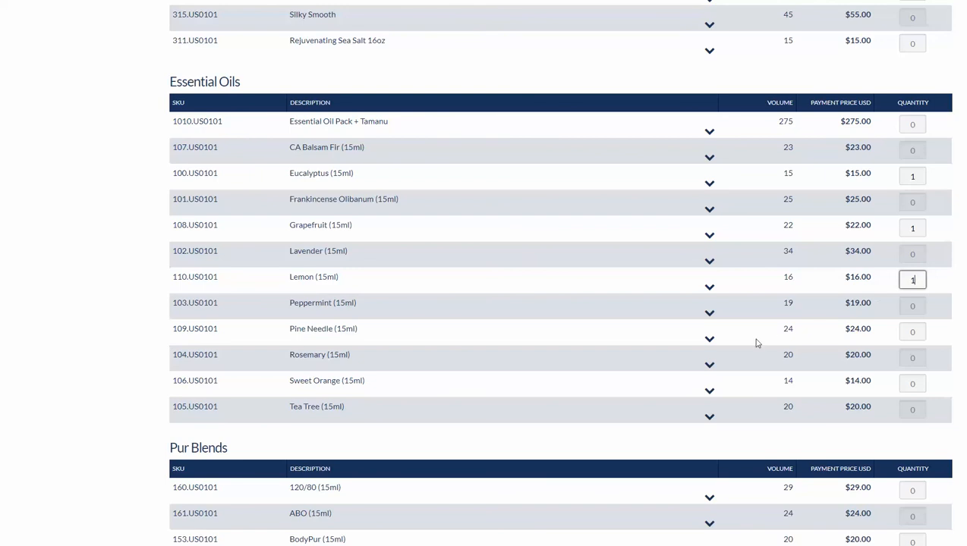
Add one each of Peppermint and Deep Tranquility (15ml).
click(912, 306)
text(1)
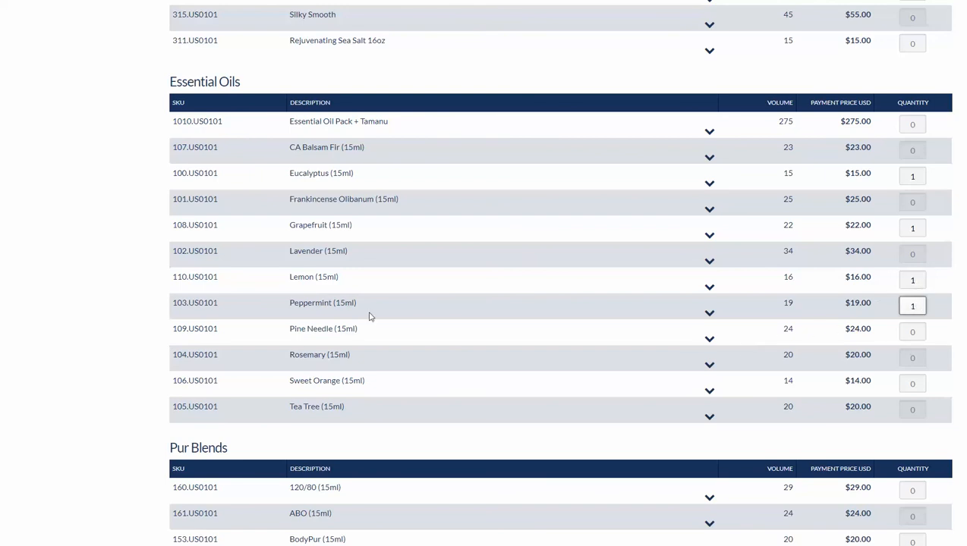
scroll(down, 3)
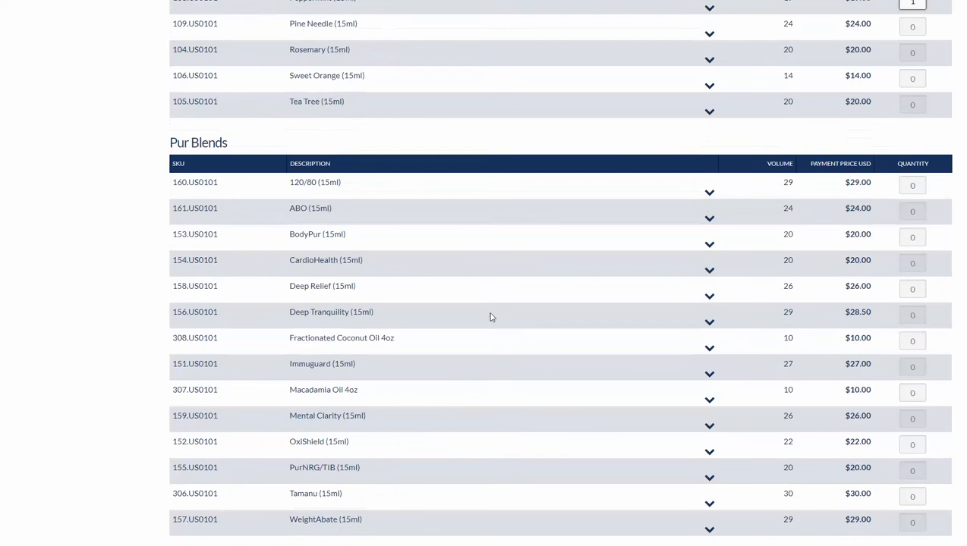
mouse_move(552, 315)
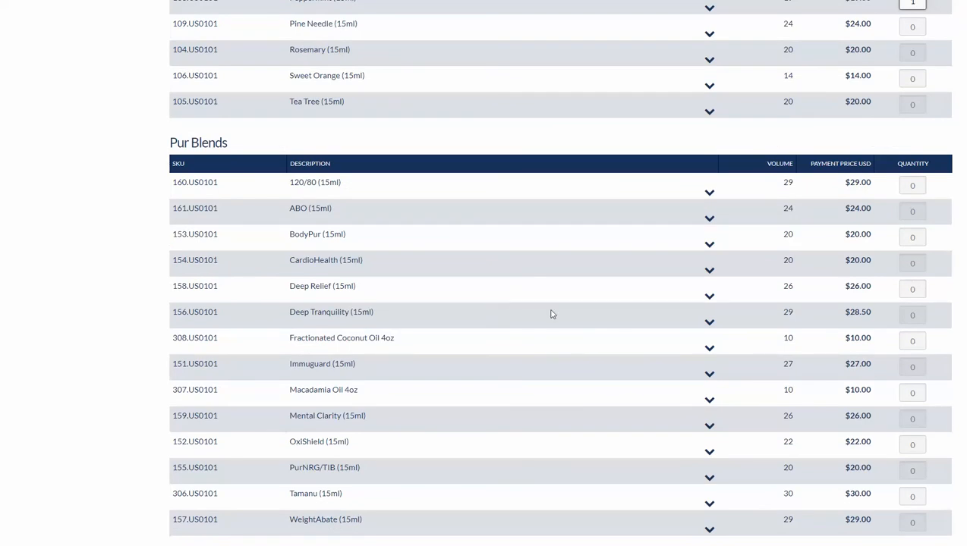
mouse_move(791, 321)
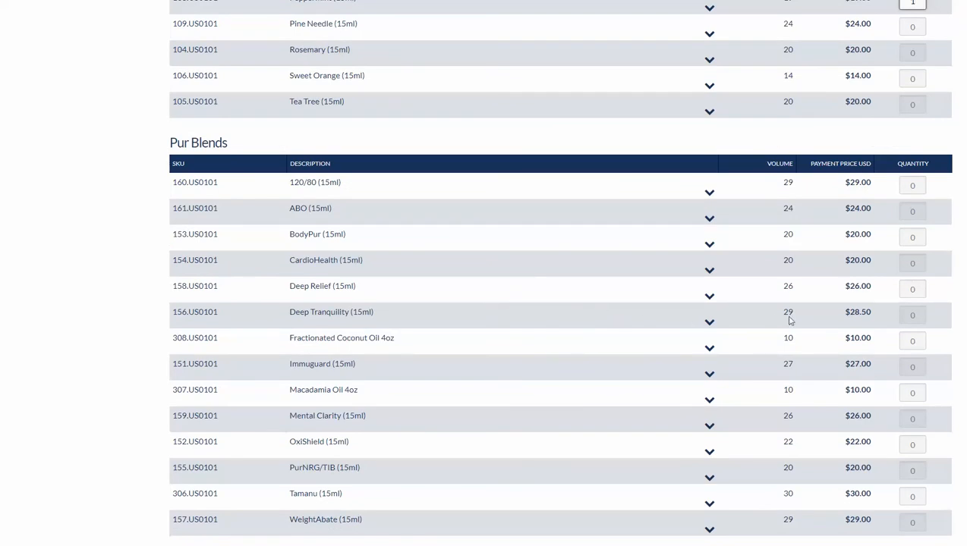
click(912, 314)
text(1)
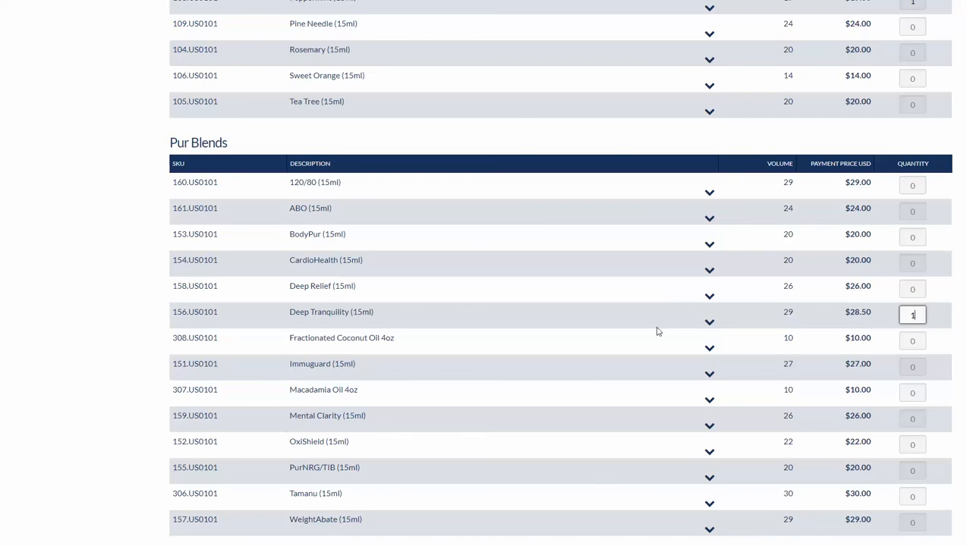
scroll(down, 3)
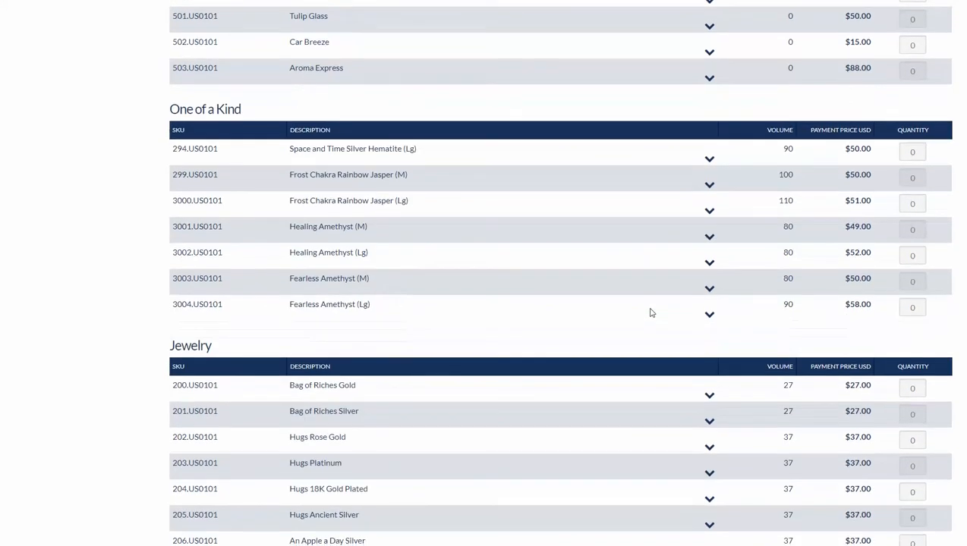
scroll(down, 3)
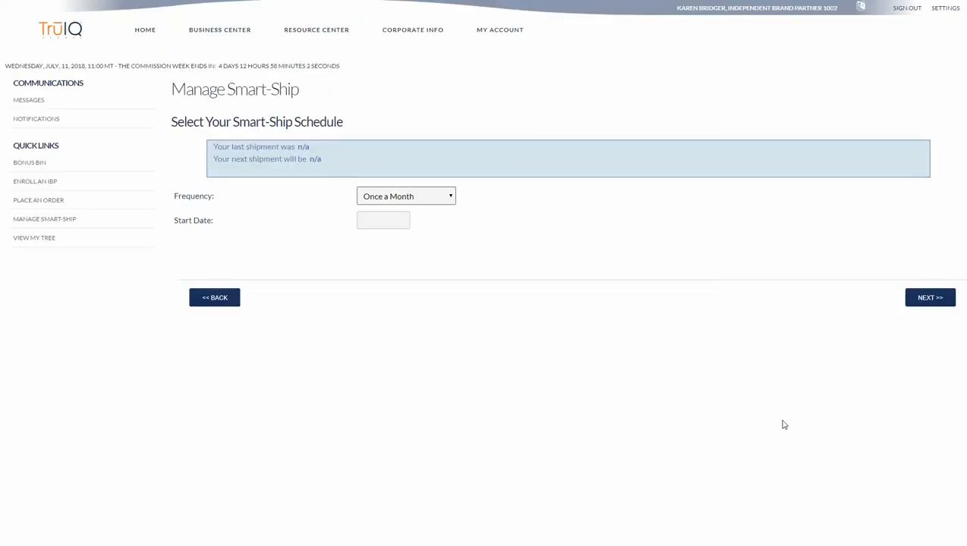
mouse_move(328, 211)
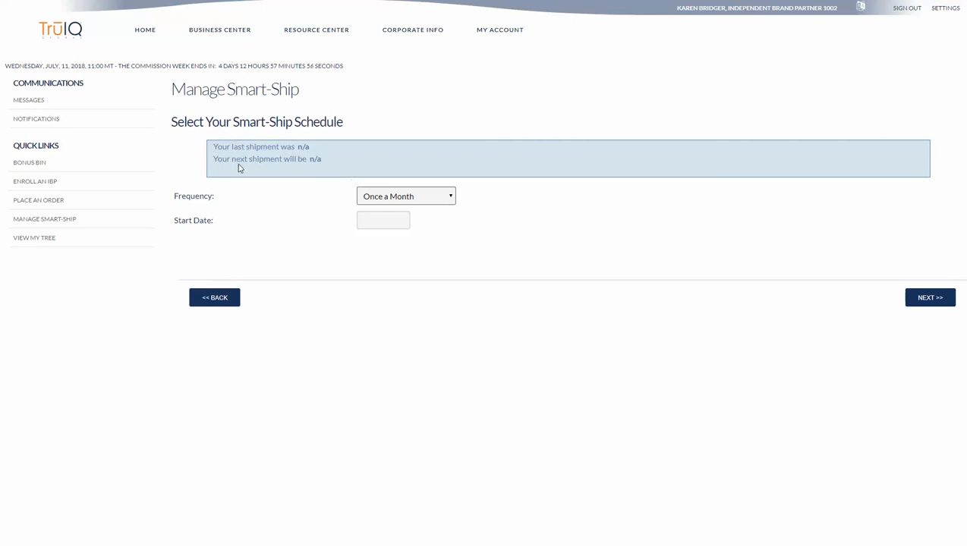
mouse_move(432, 199)
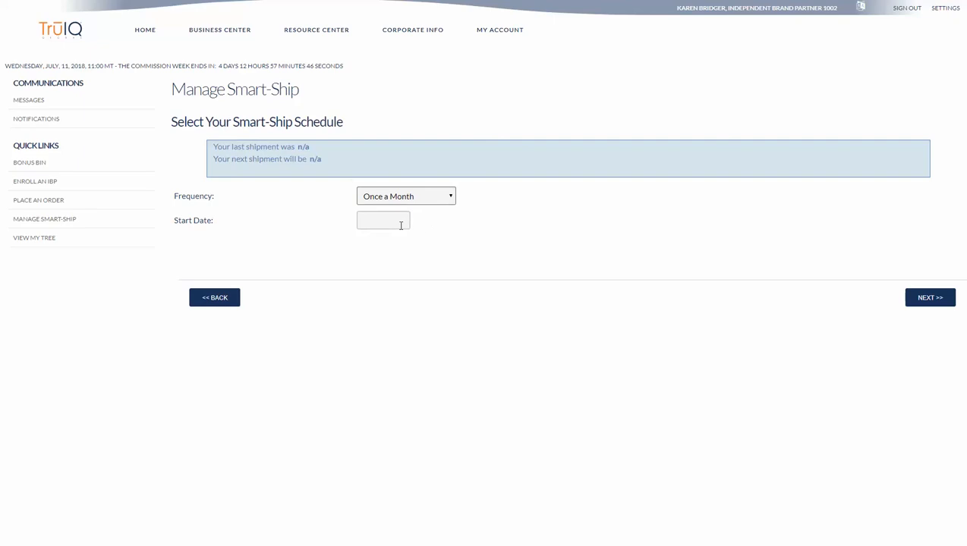
Open the Start Date calendar, leaving frequency at Once a Month.
click(383, 220)
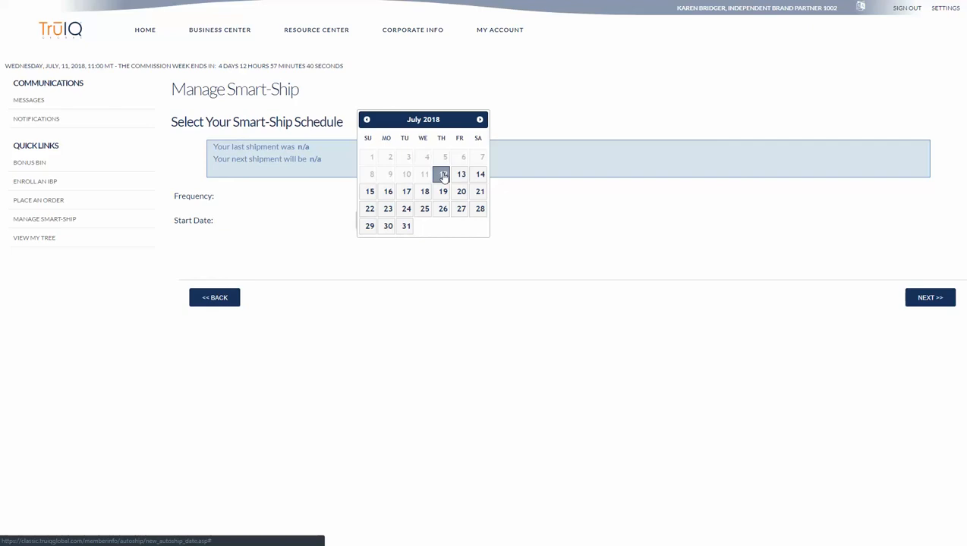
Pick 08/12/2018 as the start date and accept the schedule-change warning.
click(479, 120)
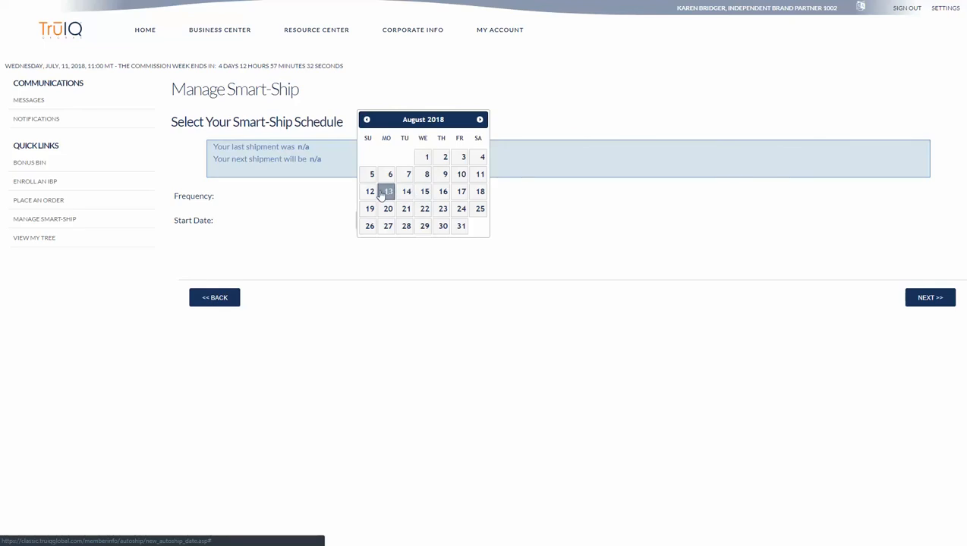
click(369, 191)
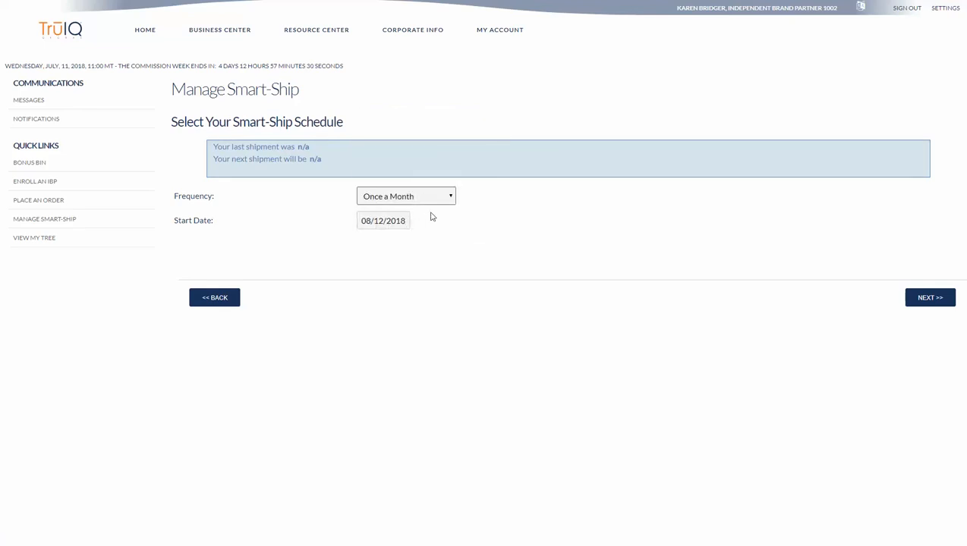
mouse_move(856, 309)
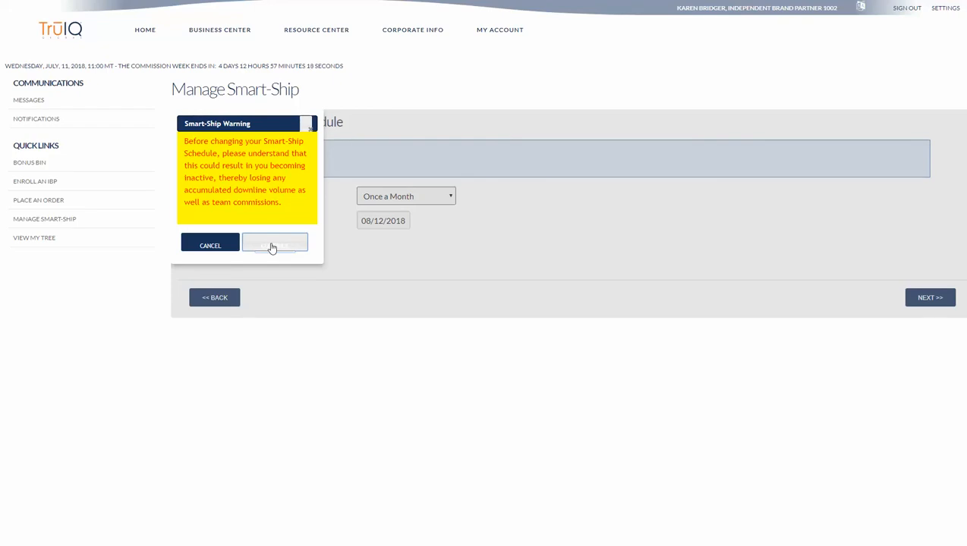
click(275, 245)
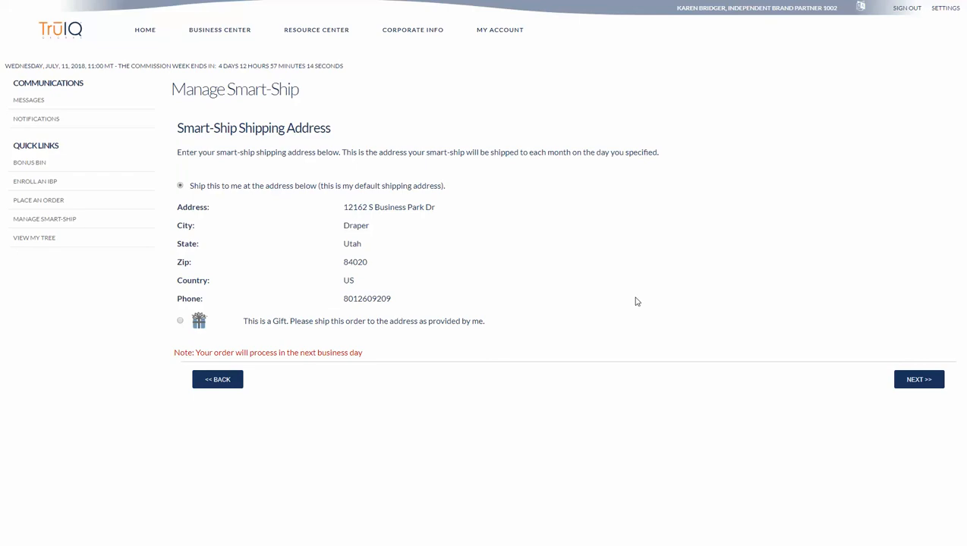
mouse_move(635, 296)
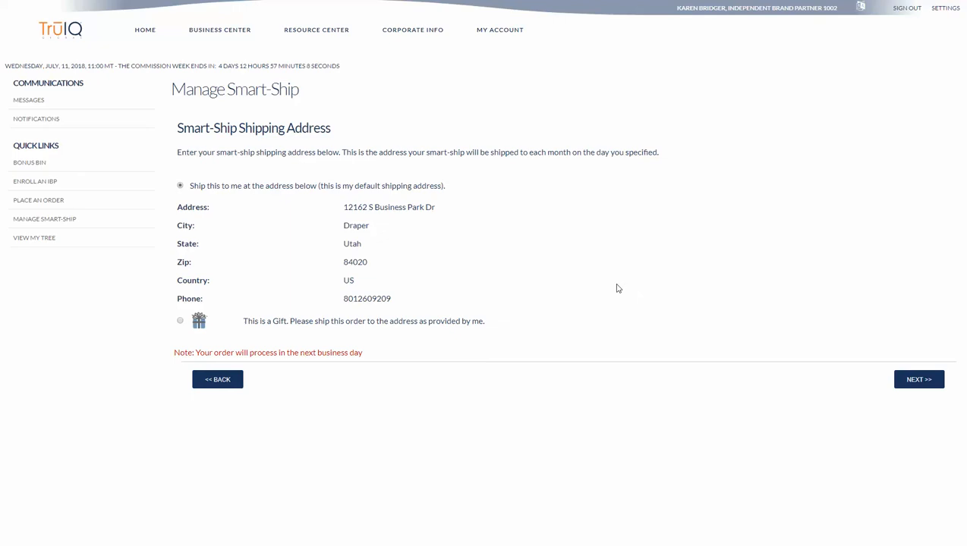
mouse_move(192, 343)
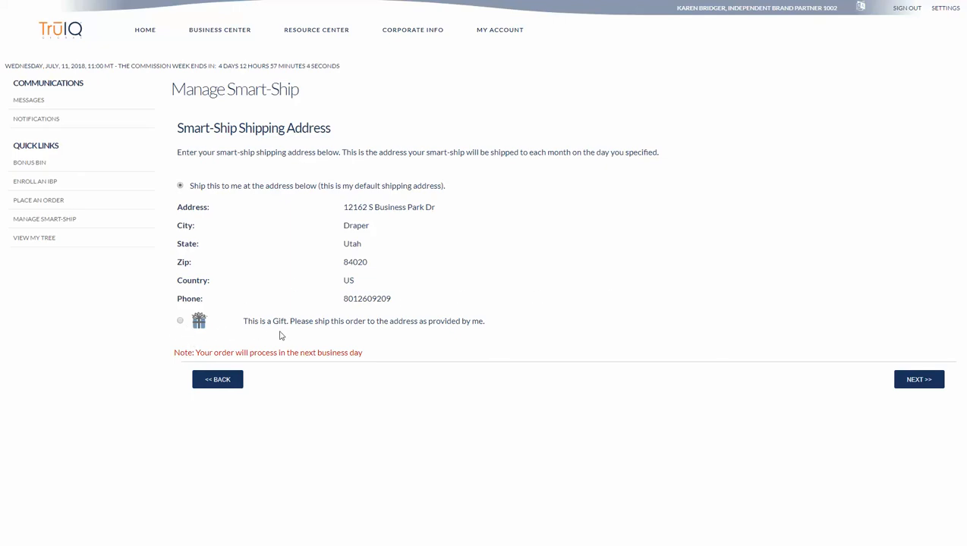
mouse_move(387, 338)
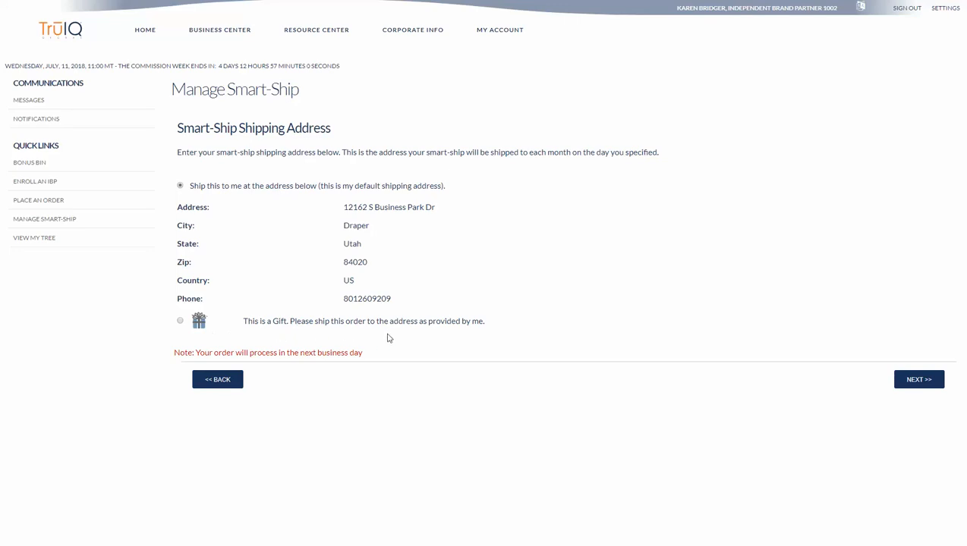
mouse_move(393, 339)
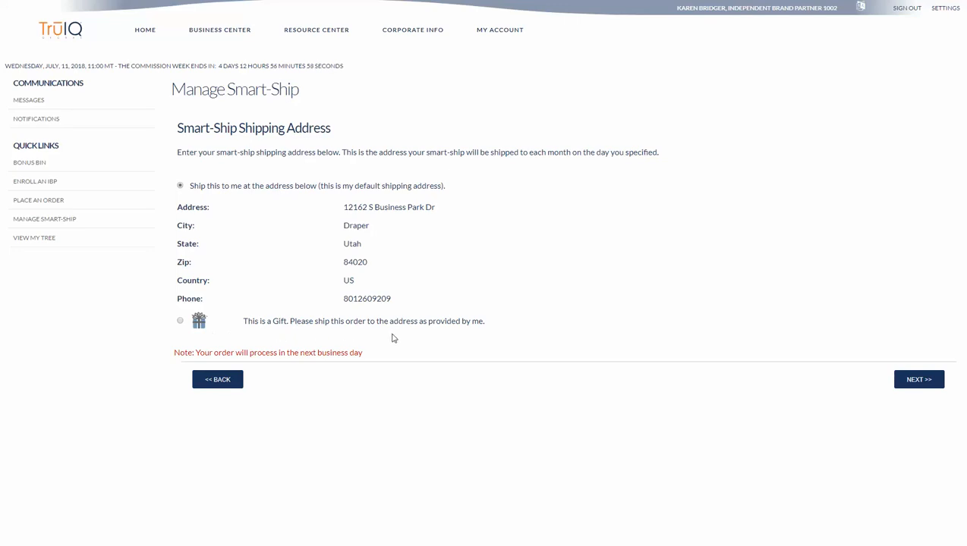
Continue with 'Ship this to me at the address below' kept selected.
click(918, 379)
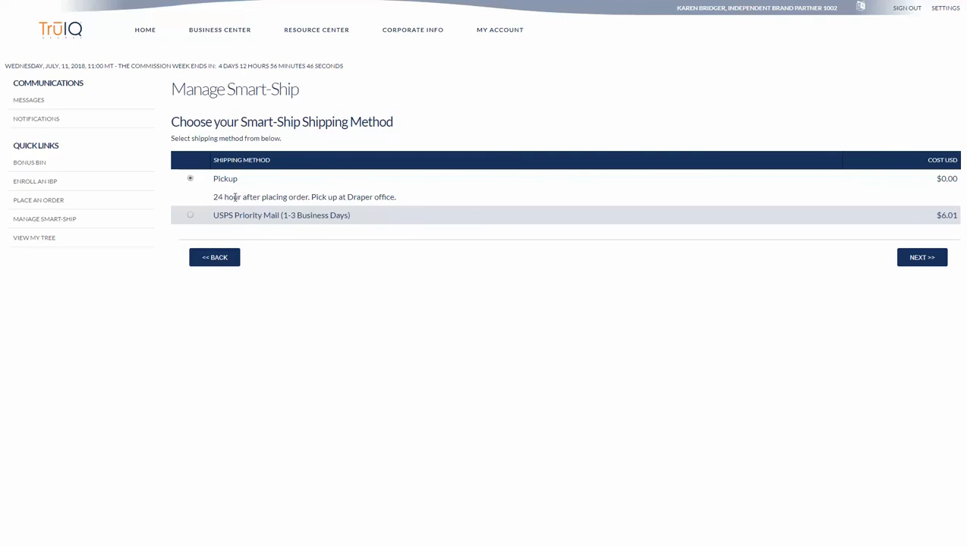
mouse_move(331, 209)
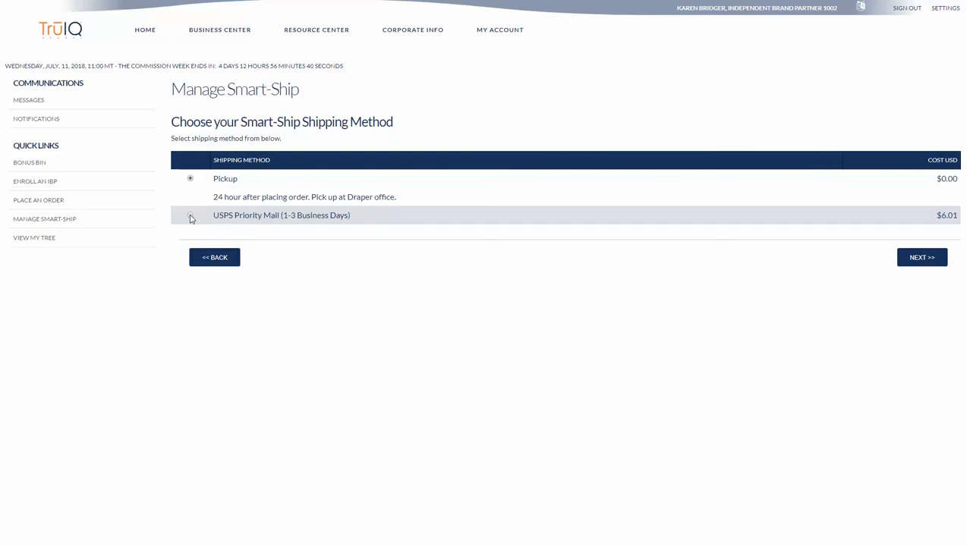
Choose USPS Priority Mail (1-3 Business Days) at $6.01 instead of Pickup.
click(190, 197)
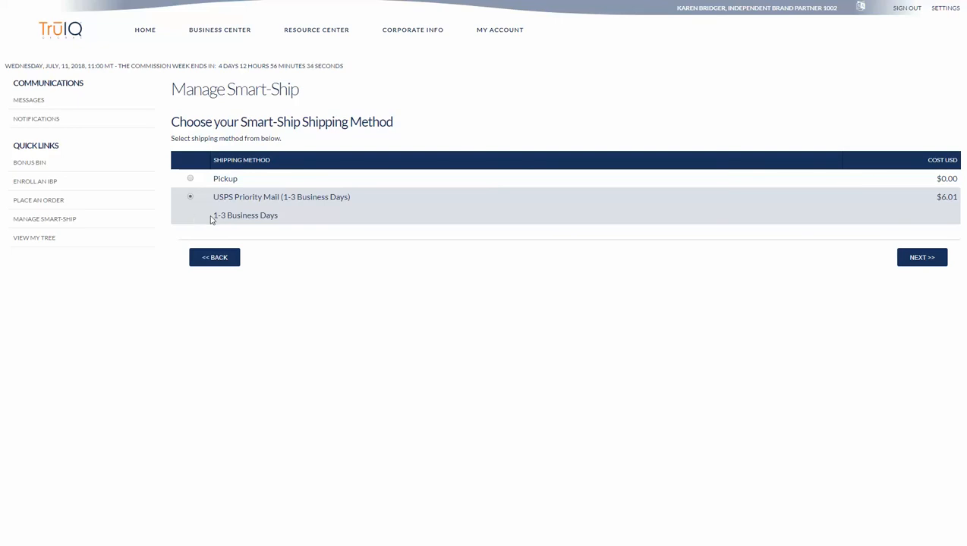
mouse_move(777, 252)
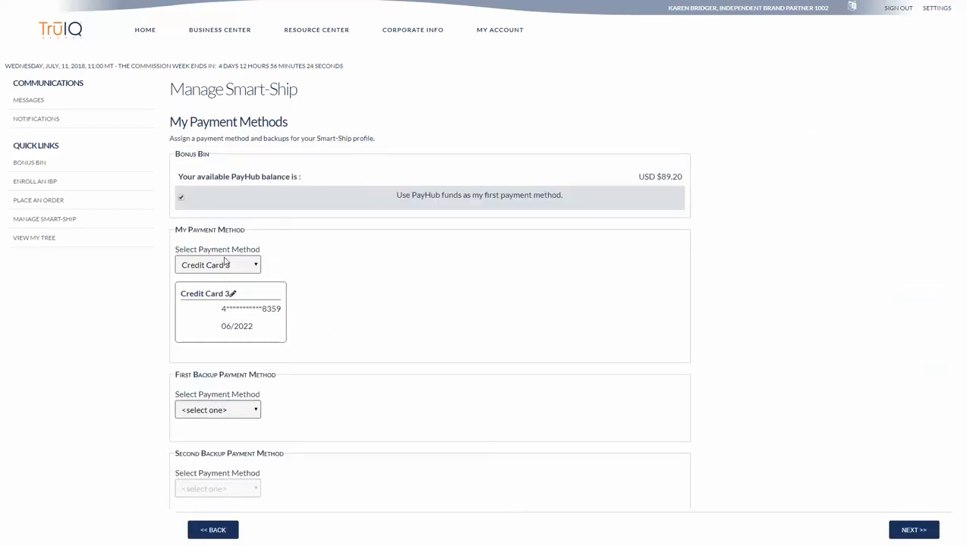
mouse_move(336, 207)
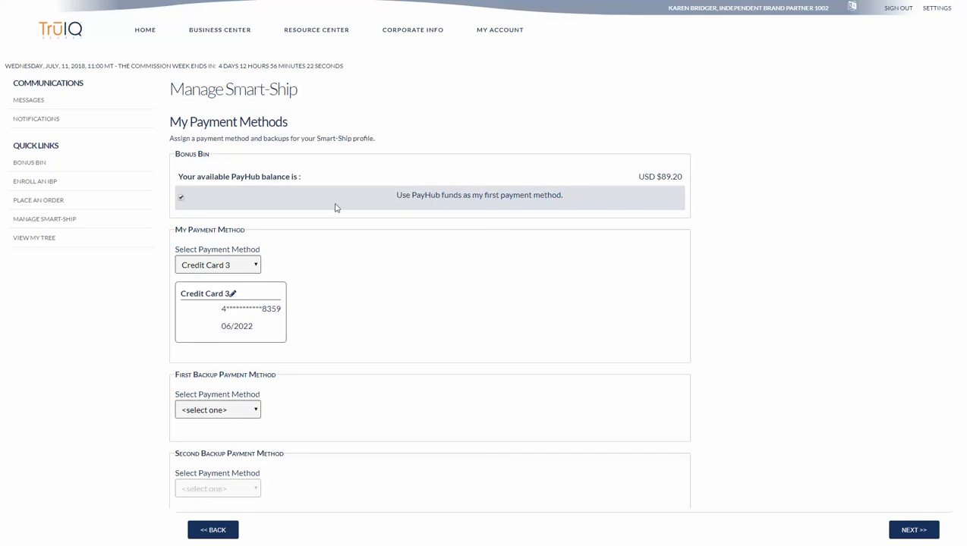
mouse_move(416, 206)
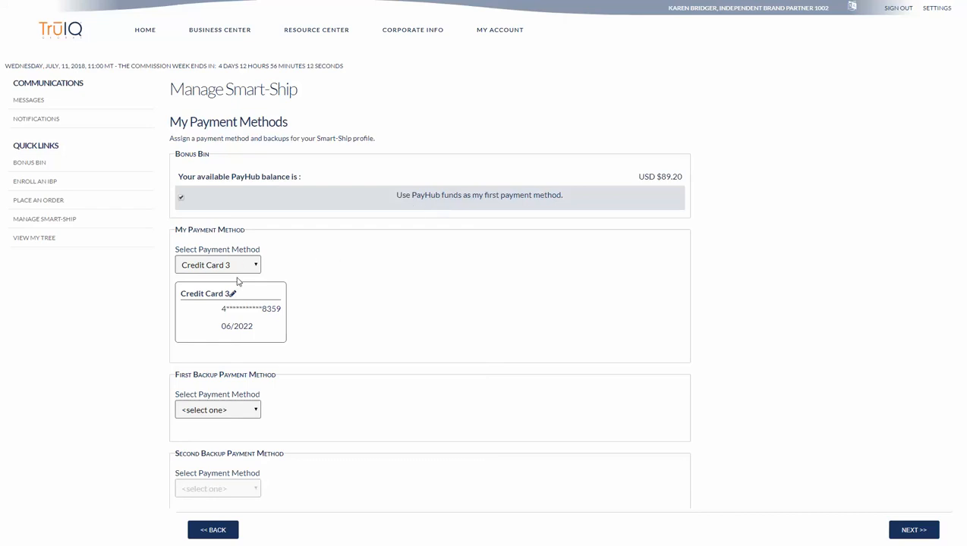
mouse_move(322, 310)
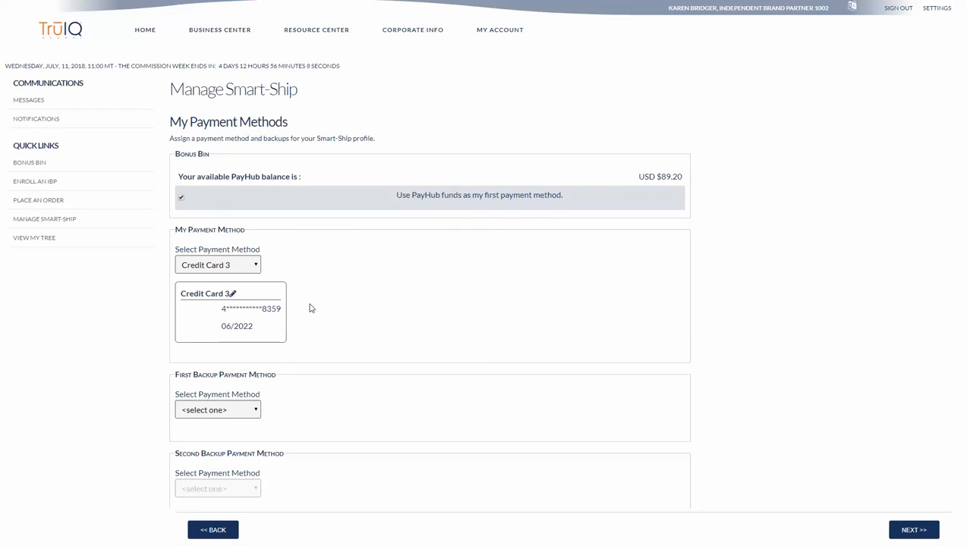
mouse_move(351, 316)
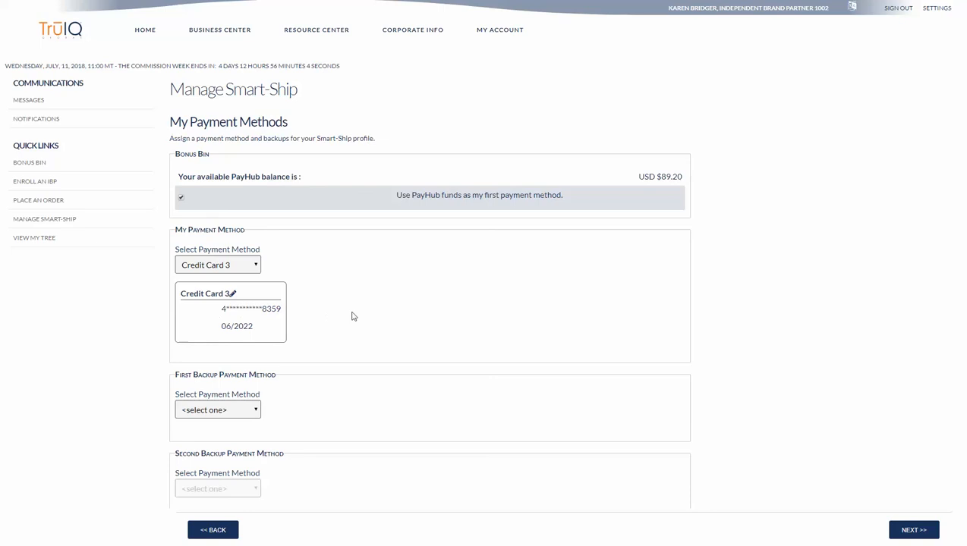
mouse_move(288, 411)
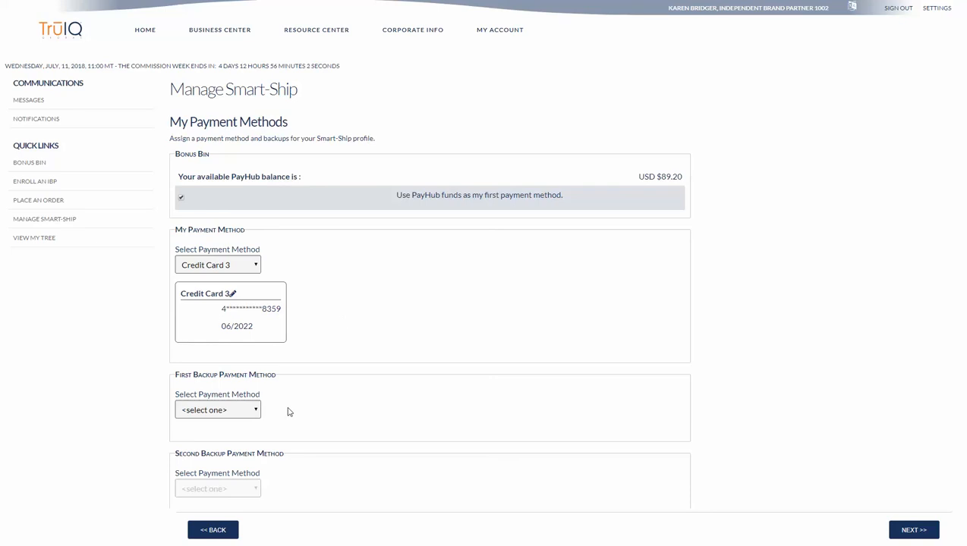
Keep PayHub funds first with Credit Card 3 and save, showing a $156.51 total.
scroll(down, 3)
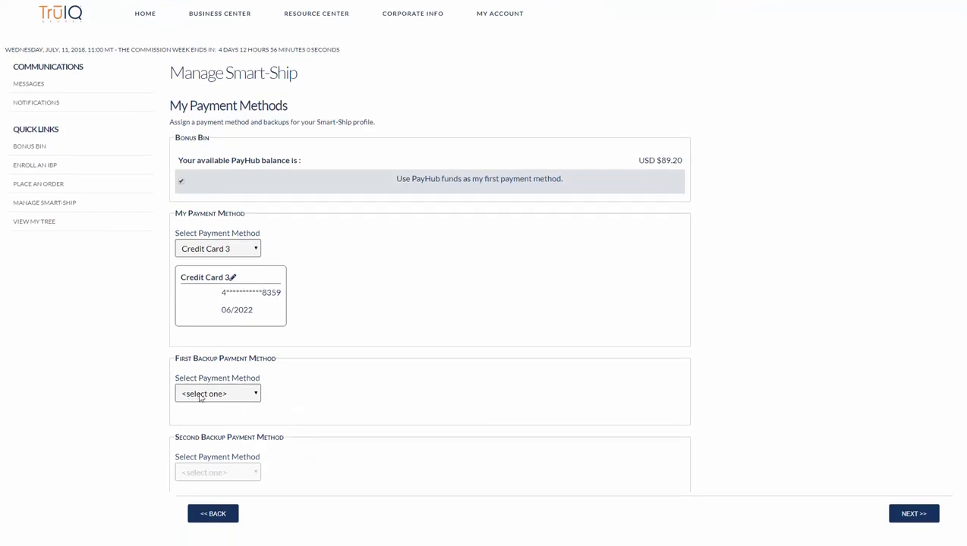
mouse_move(315, 402)
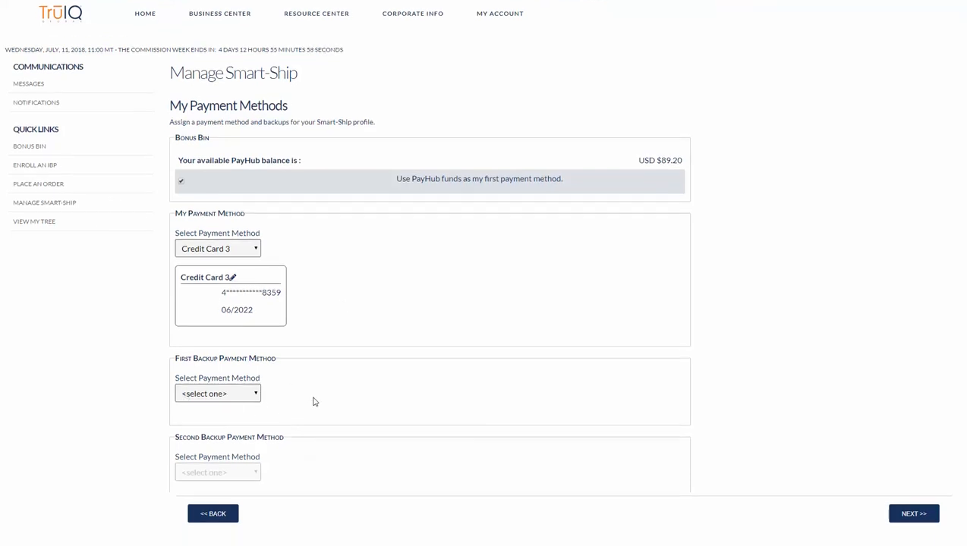
mouse_move(341, 249)
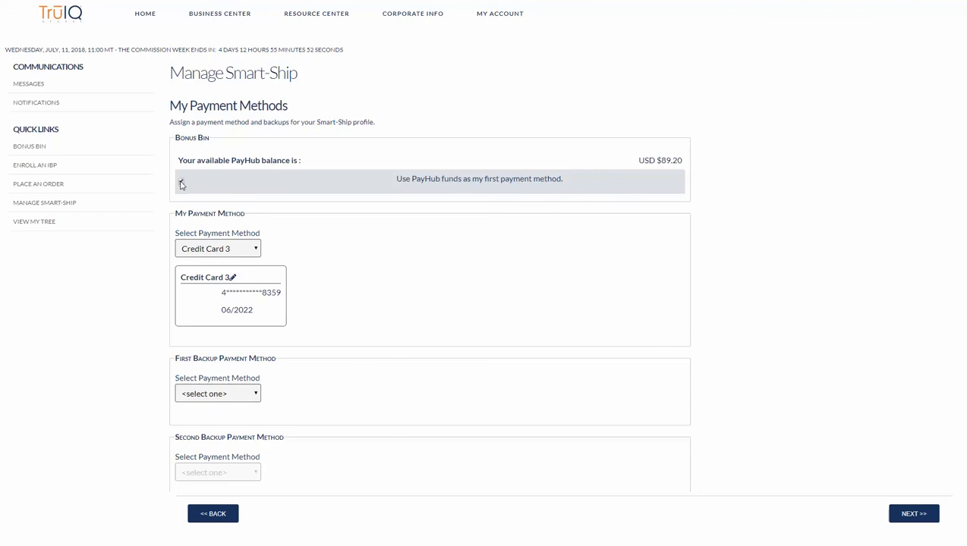
click(181, 181)
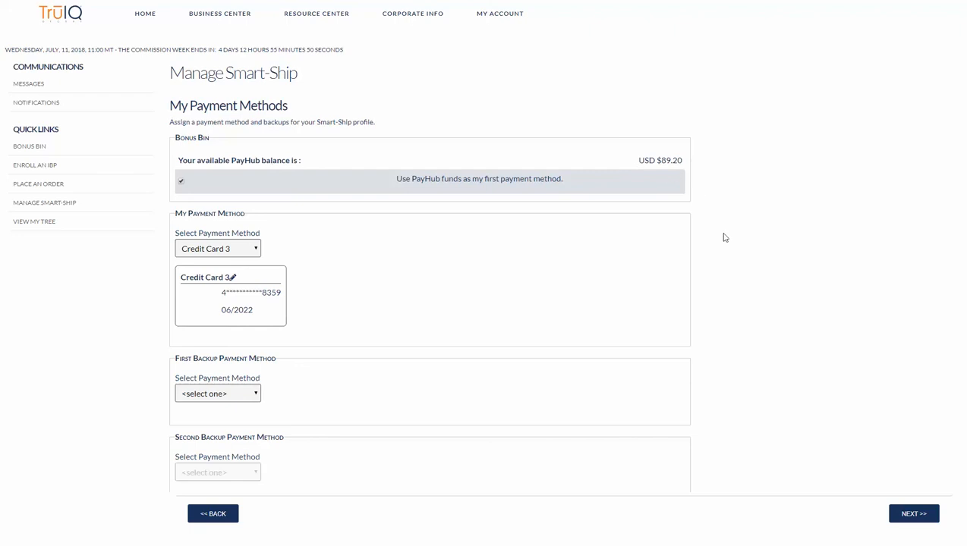
mouse_move(747, 495)
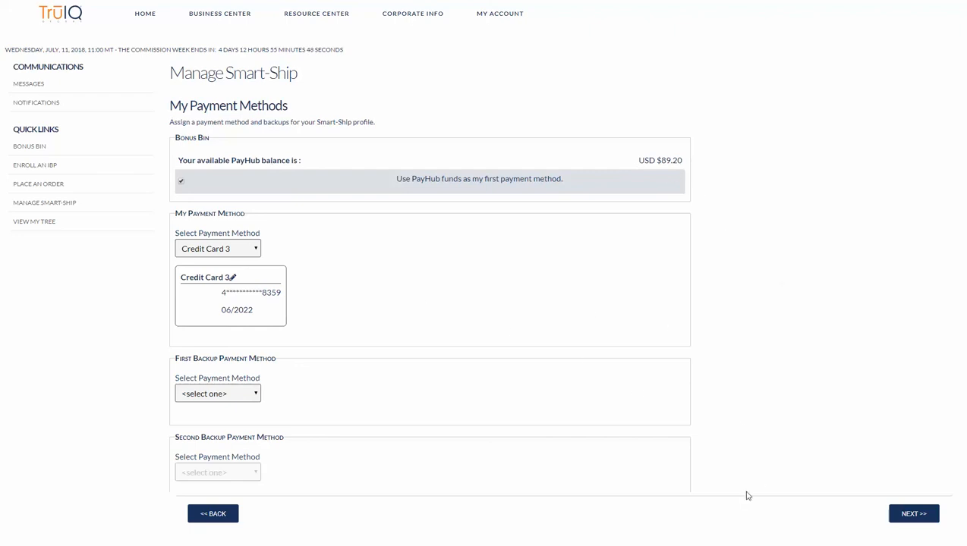
mouse_move(839, 543)
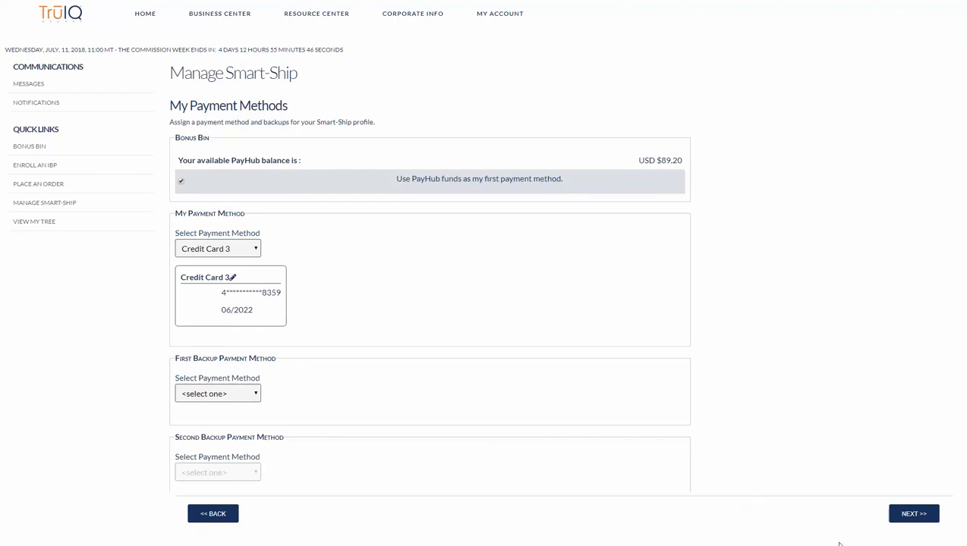
click(912, 514)
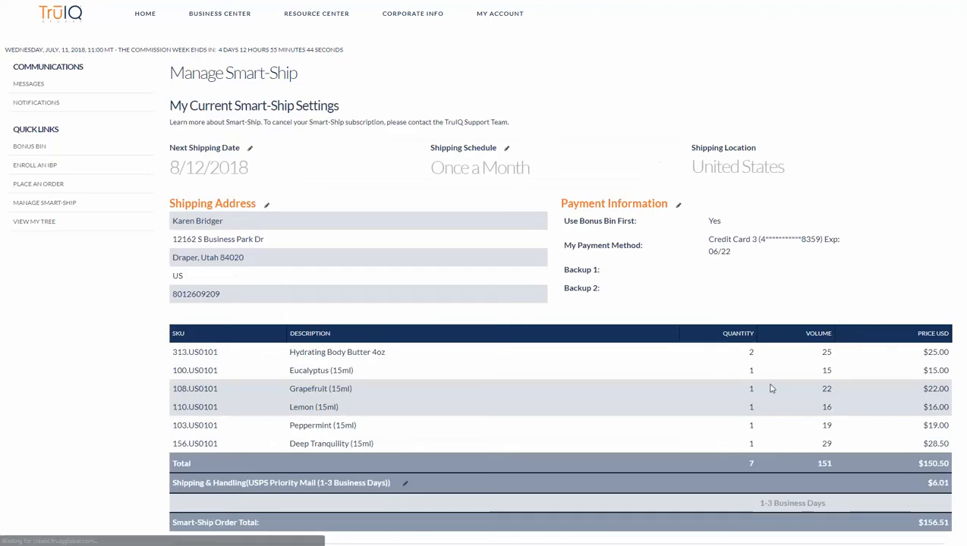
mouse_move(516, 333)
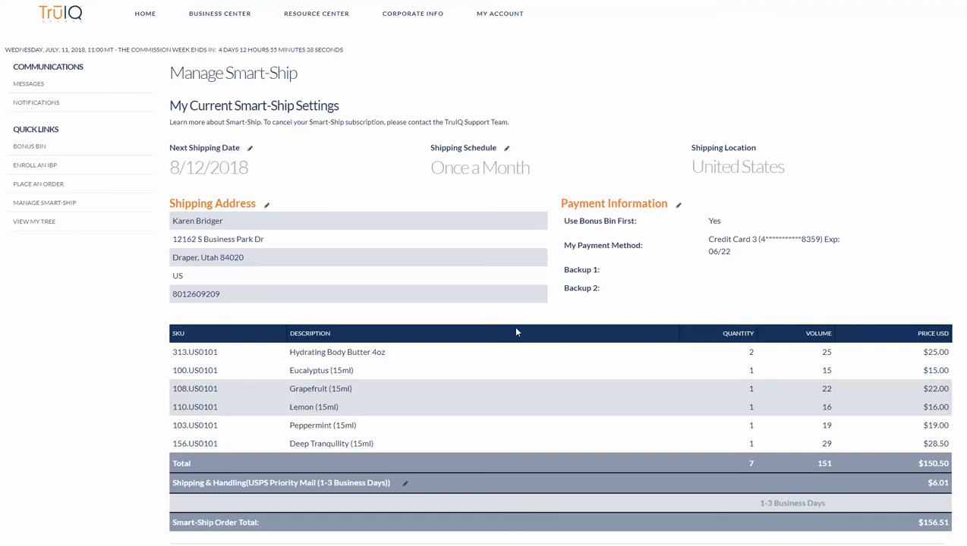
mouse_move(203, 188)
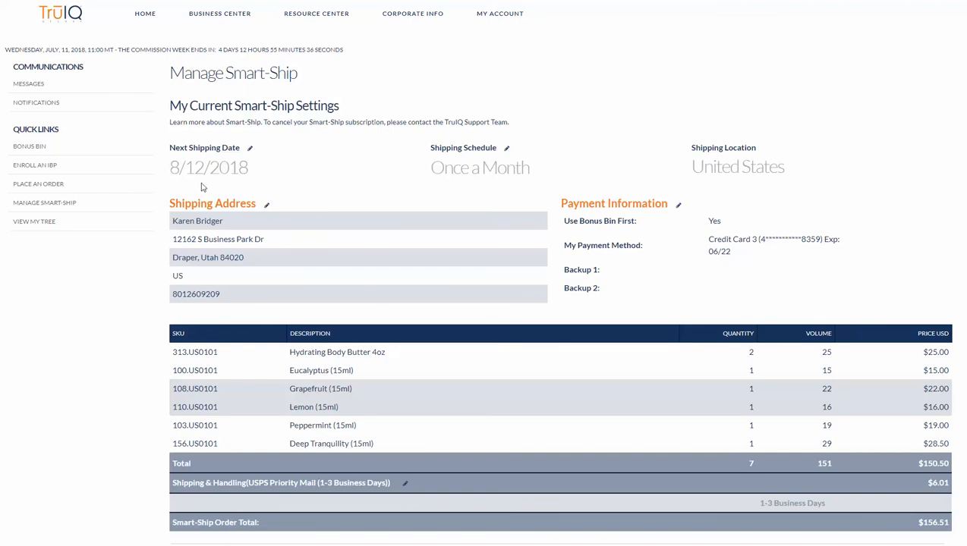
mouse_move(465, 182)
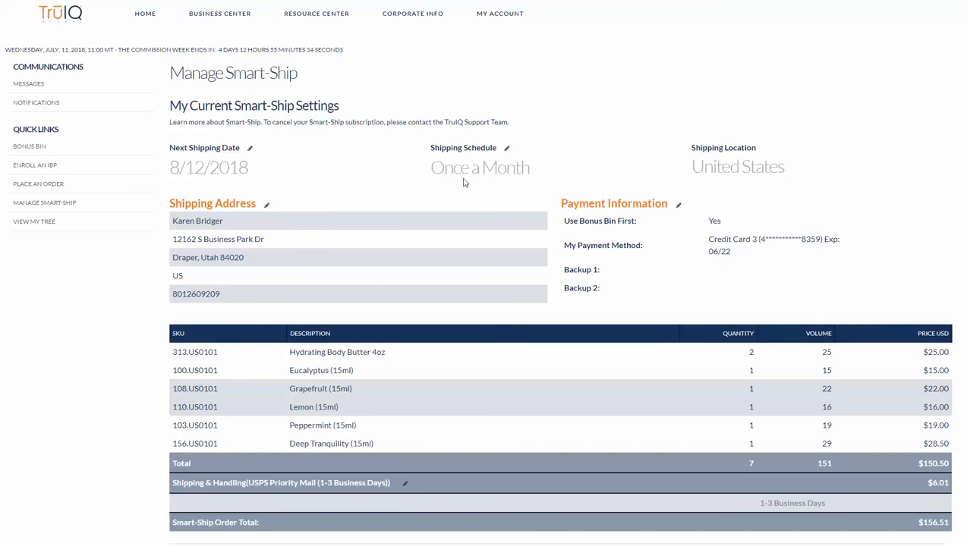
mouse_move(344, 209)
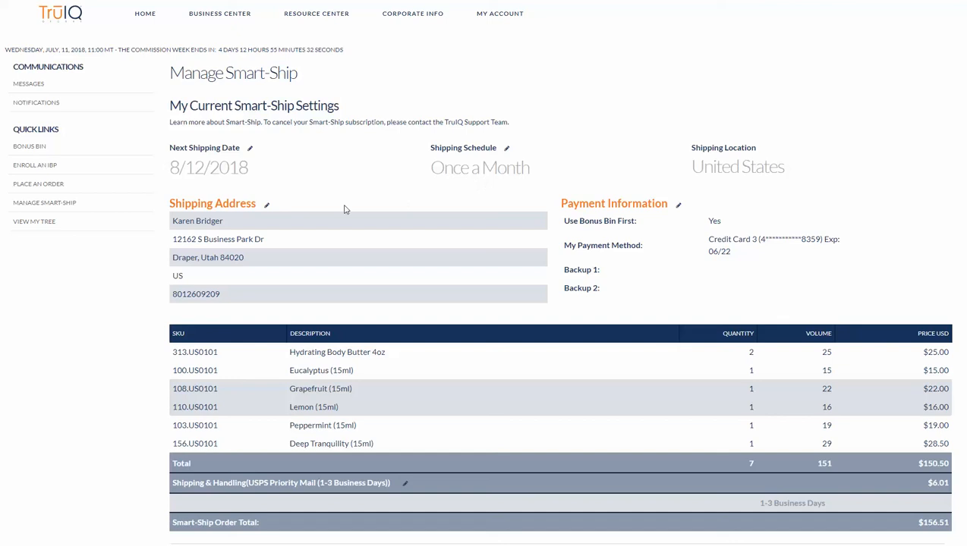
mouse_move(267, 305)
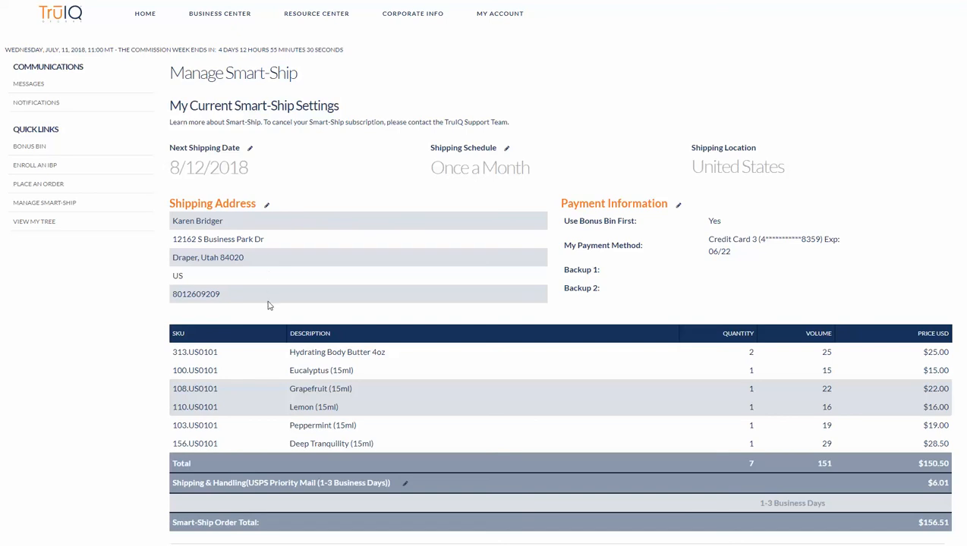
mouse_move(655, 232)
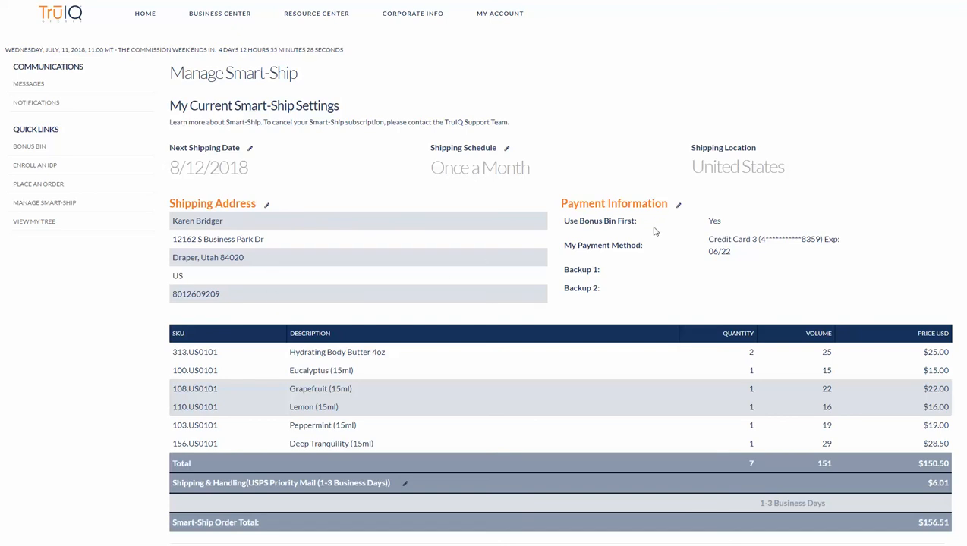
mouse_move(626, 248)
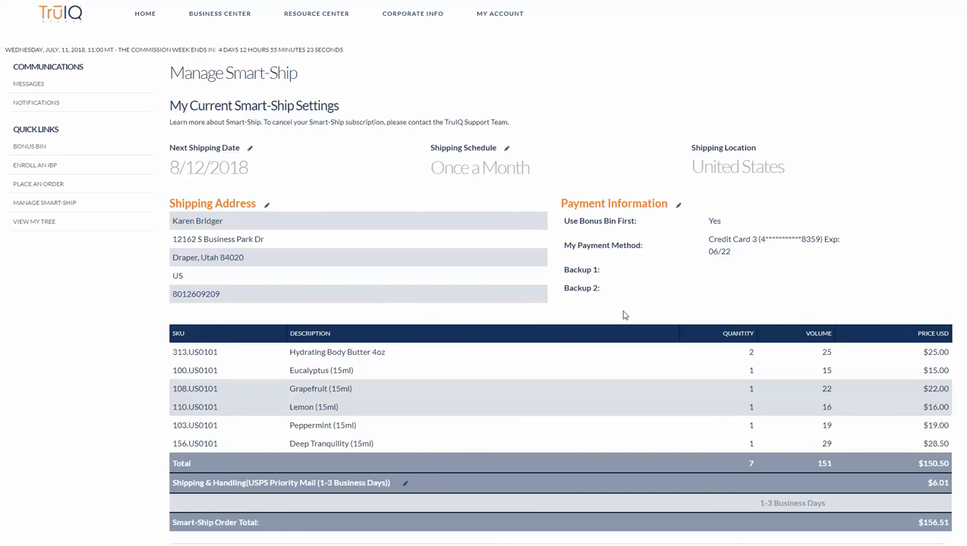
scroll(down, 3)
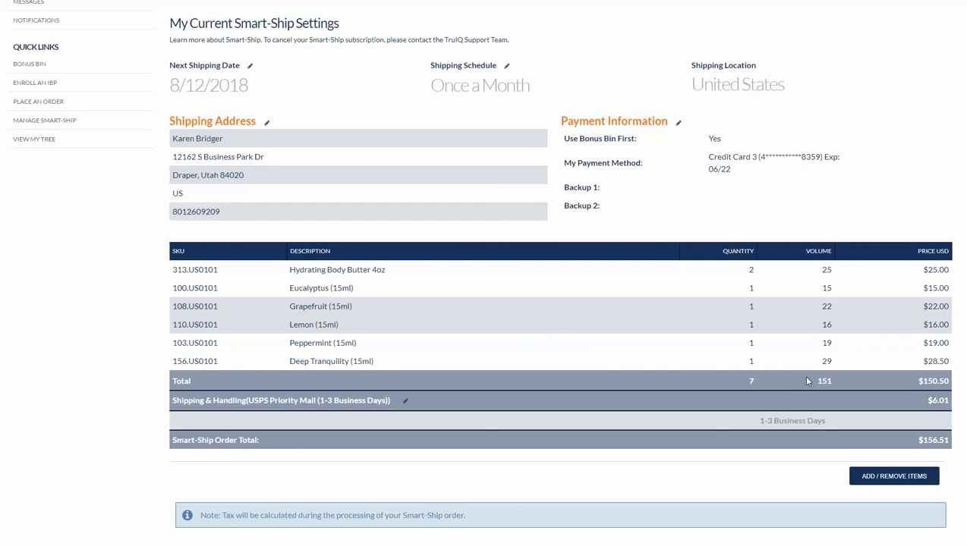
mouse_move(812, 381)
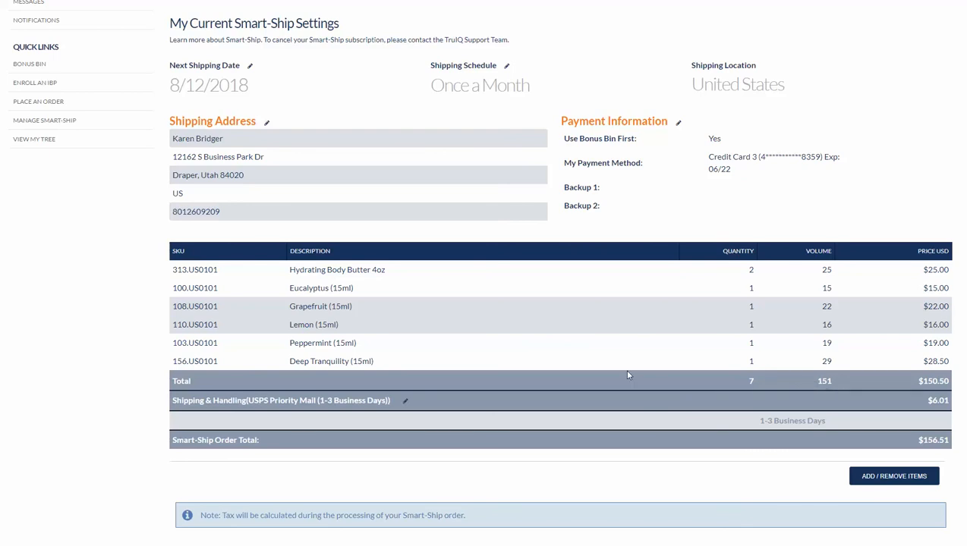
mouse_move(606, 351)
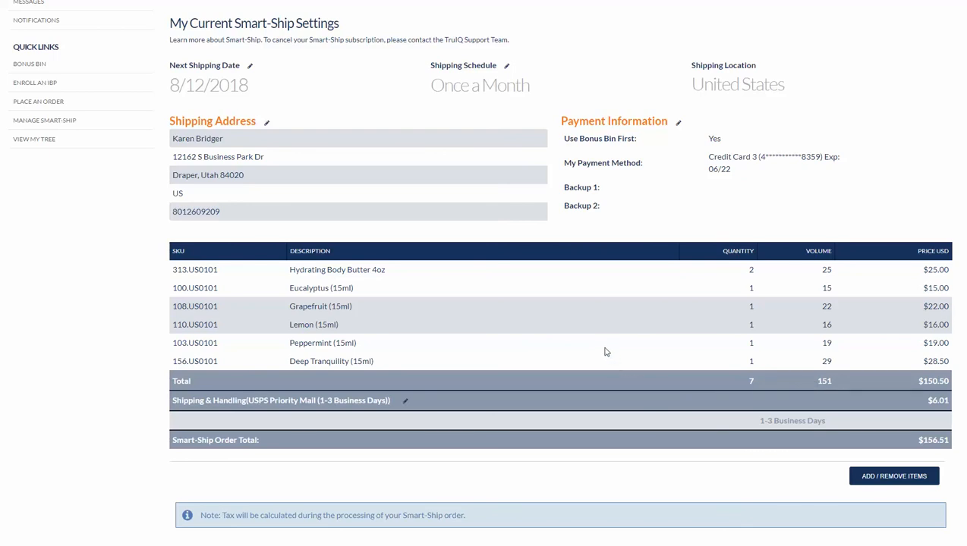
mouse_move(682, 421)
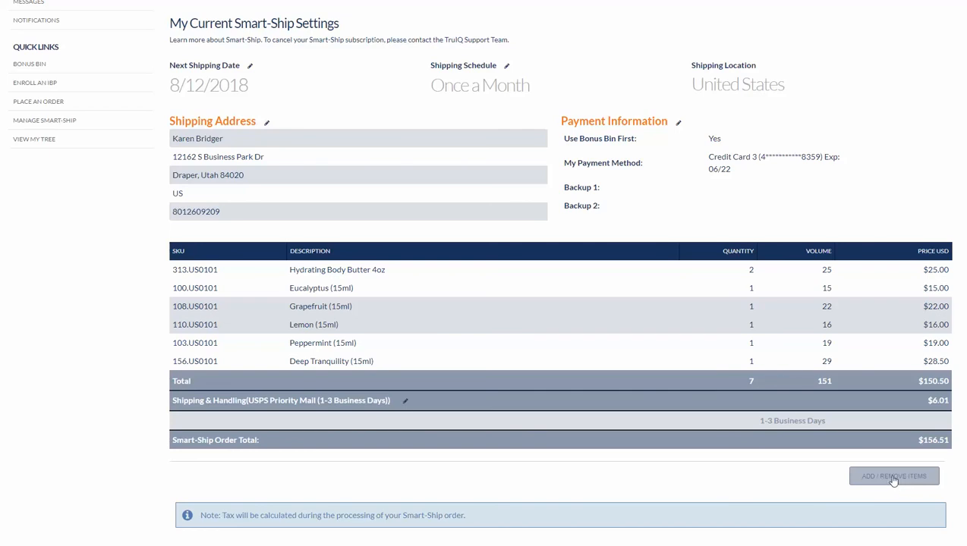
mouse_move(696, 474)
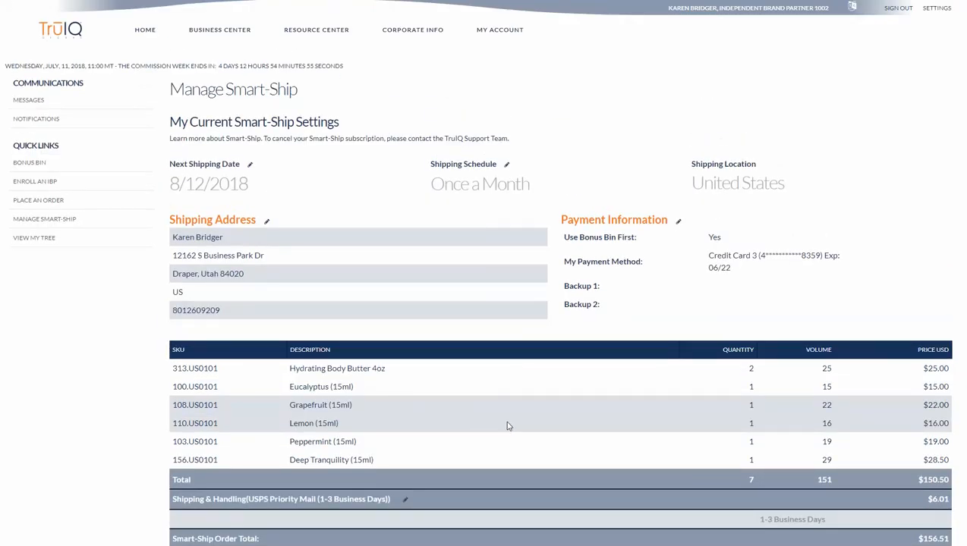
mouse_move(555, 426)
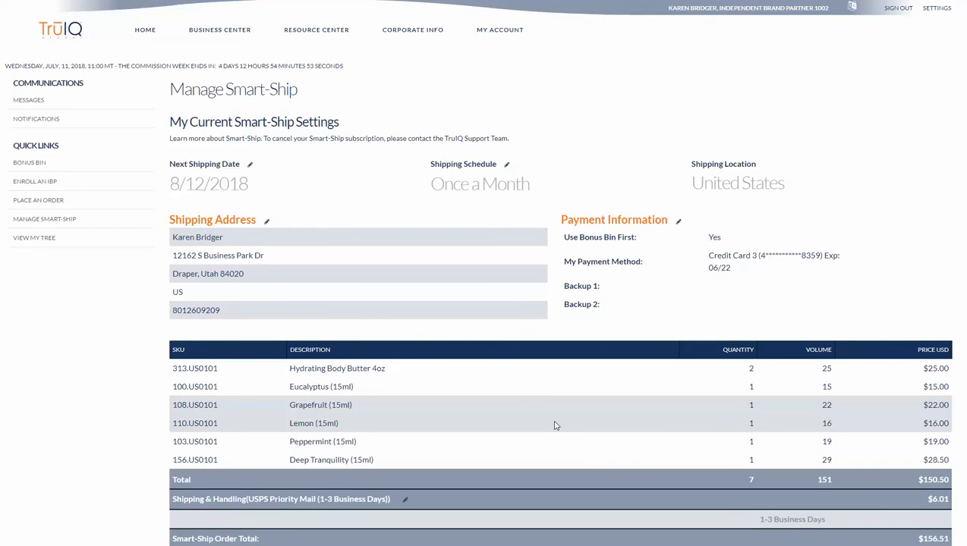
mouse_move(685, 212)
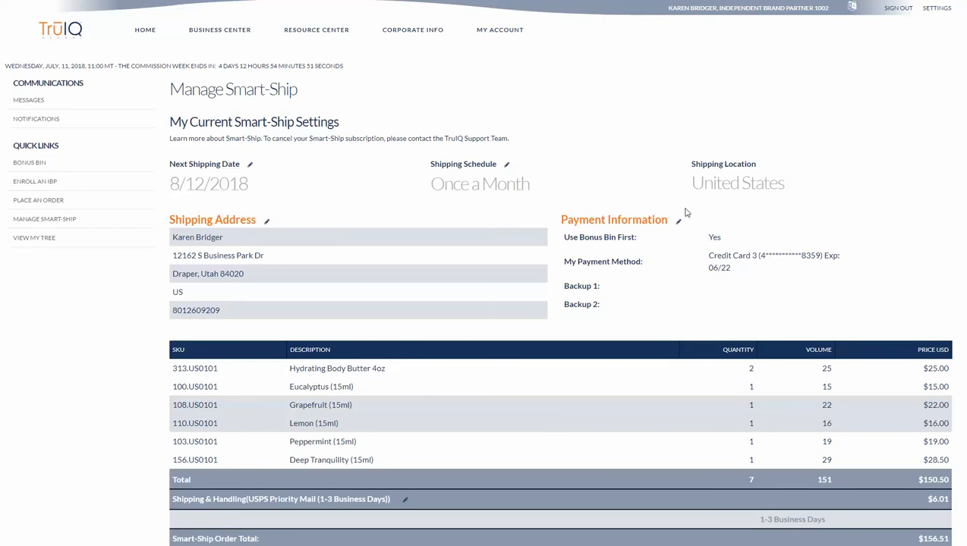